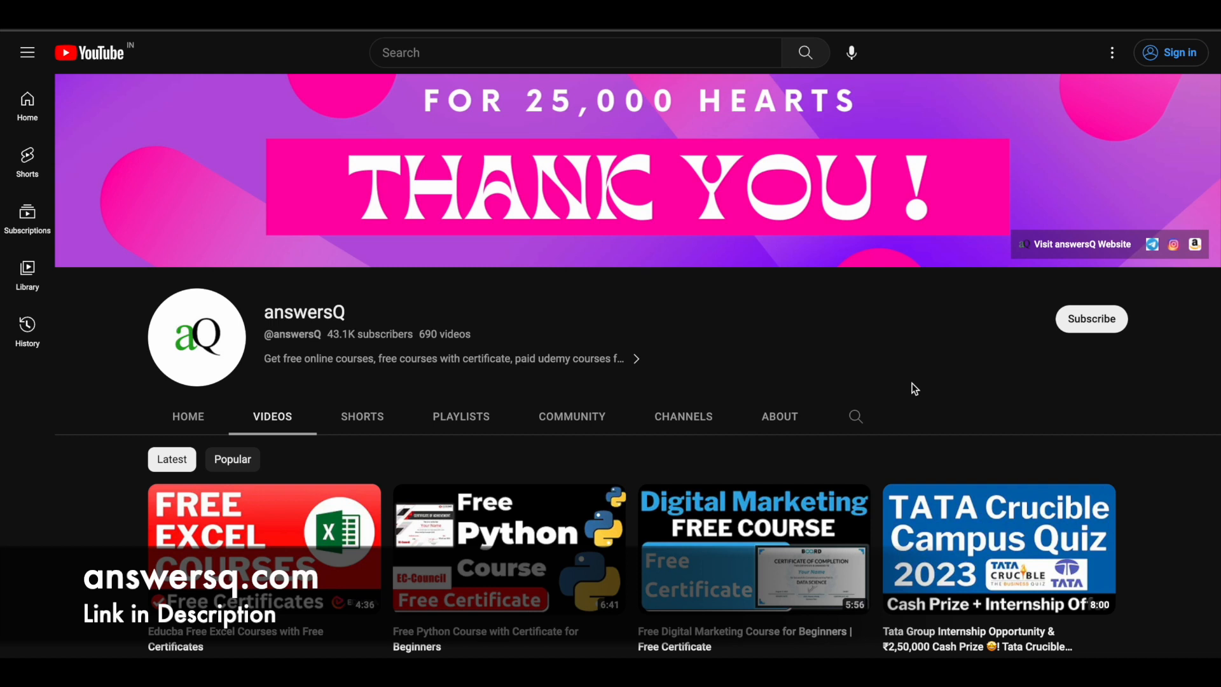
{"action": "mouse_move", "coordinate": [1133, 337]}
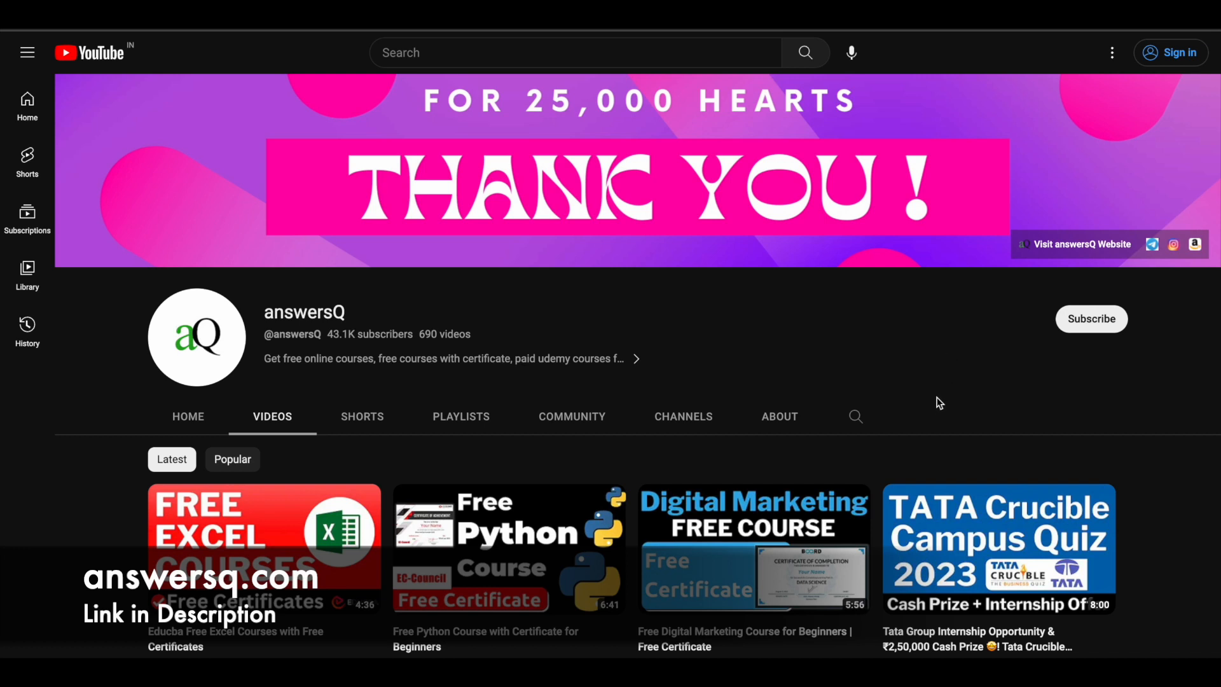
{"action": "mouse_move", "coordinate": [1159, 281]}
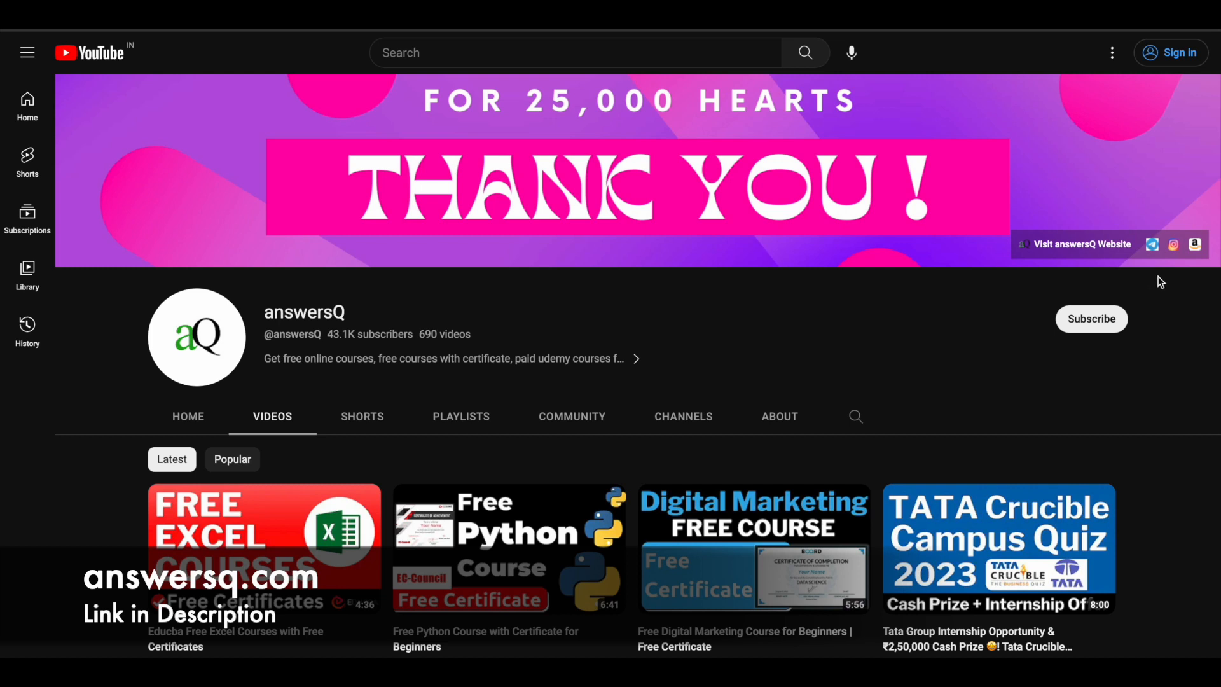
{"action": "mouse_move", "coordinate": [1177, 297]}
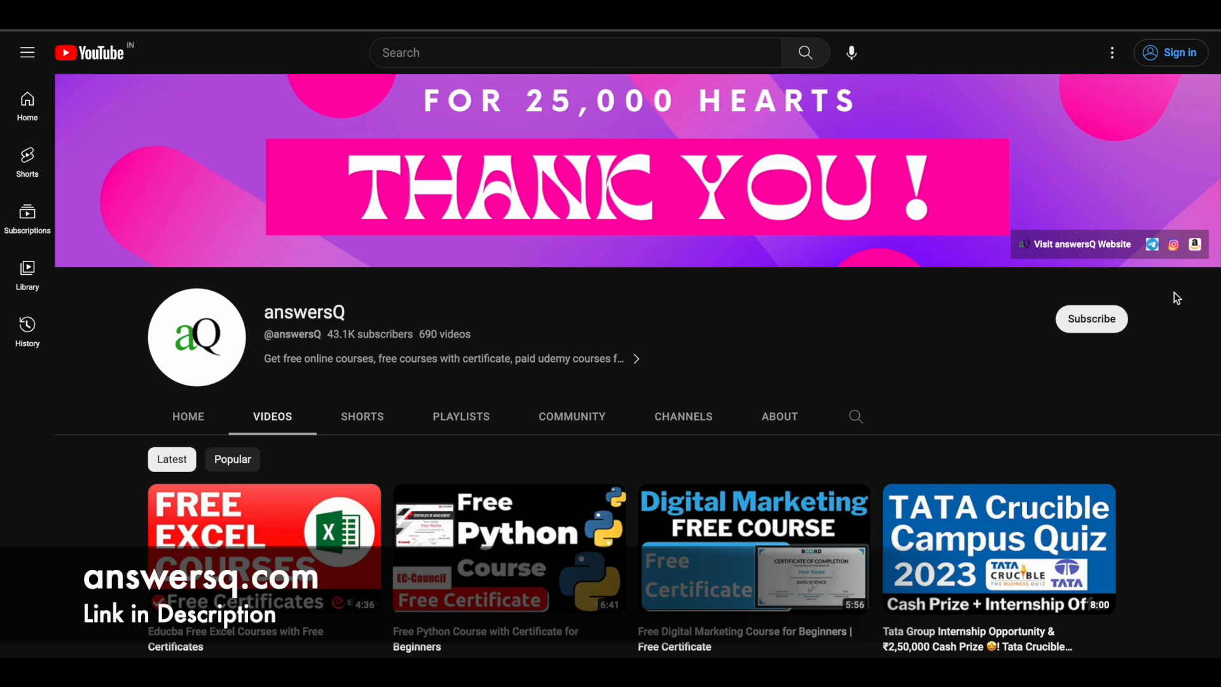
{"action": "mouse_move", "coordinate": [963, 320]}
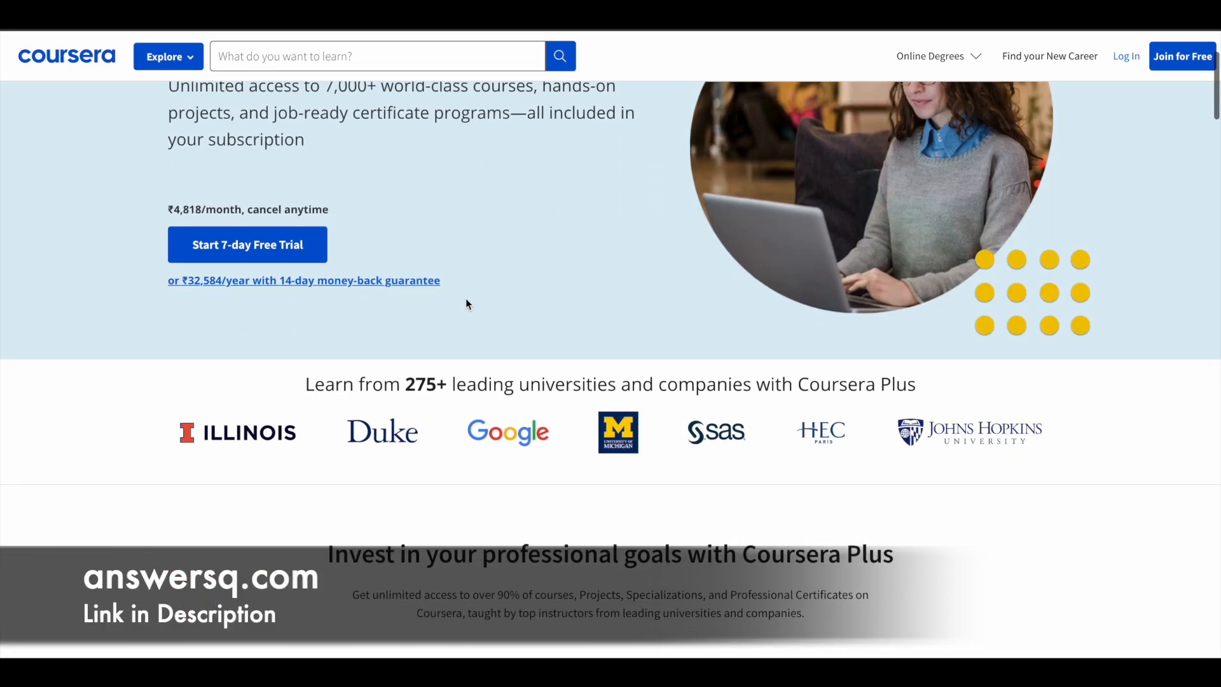
Highlight the '275+ leading universities and companies' claim and scroll on to the plan benefits
{"action": "scroll", "scroll_direction": "down", "scroll_amount": 3}
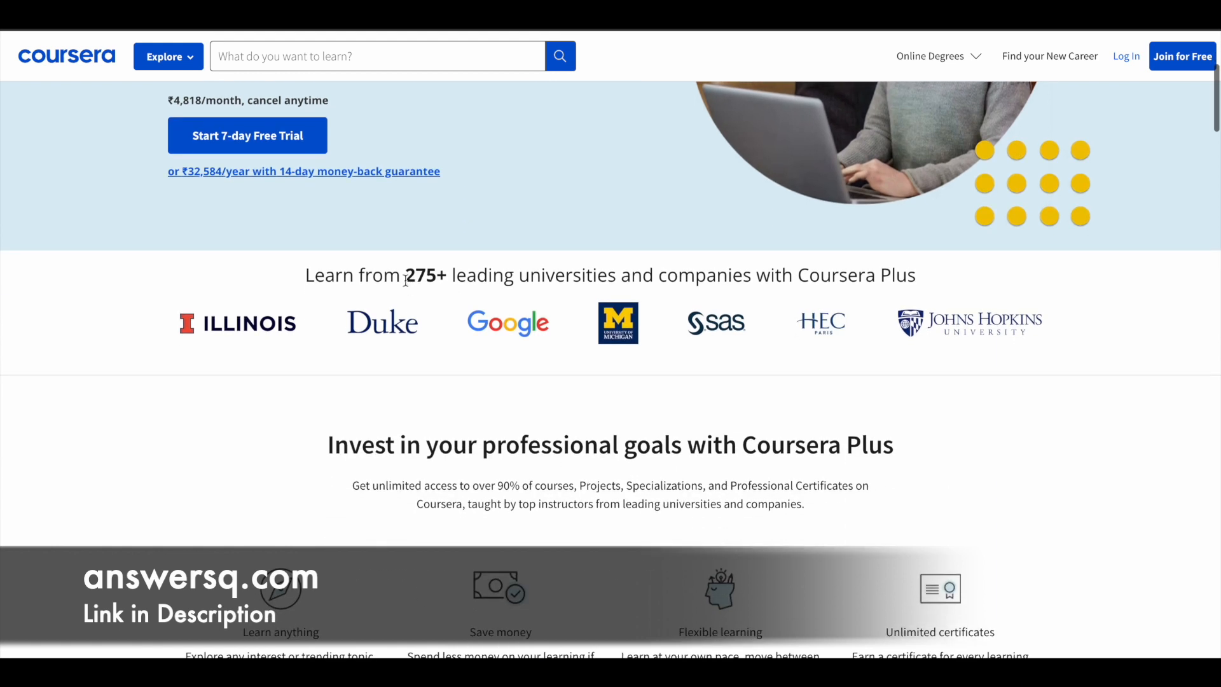
{"action": "left_click_drag", "start_coordinate": [404, 275], "coordinate": [694, 275]}
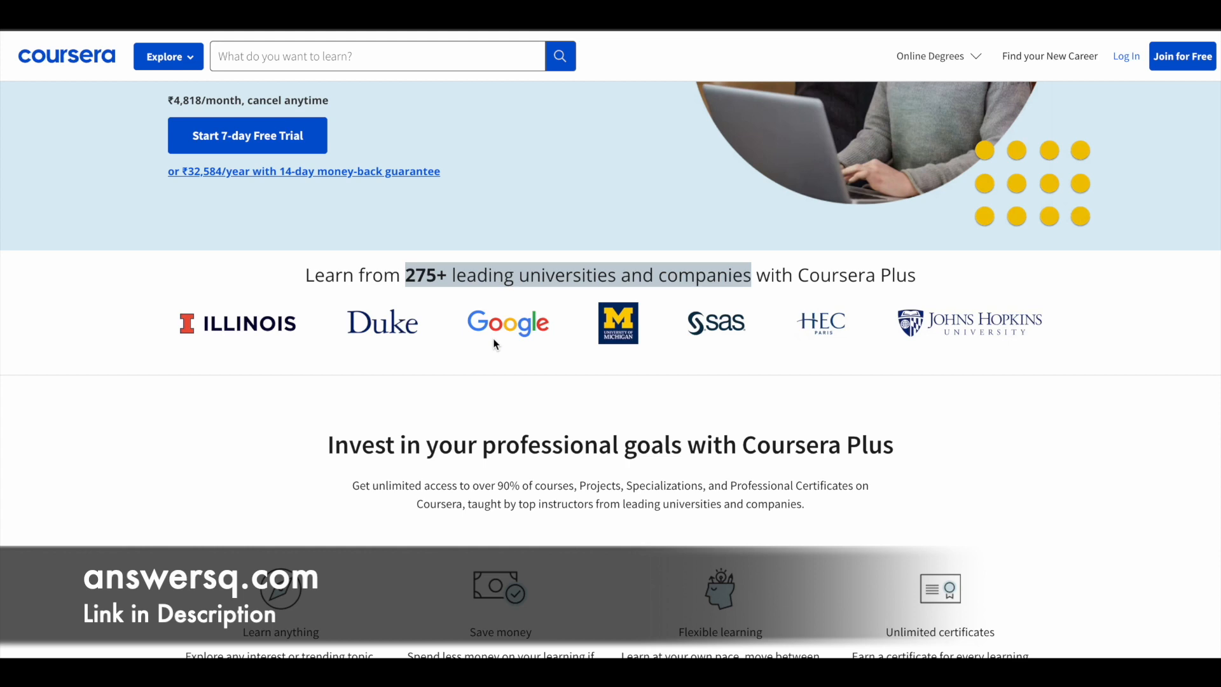
{"action": "mouse_move", "coordinate": [673, 358]}
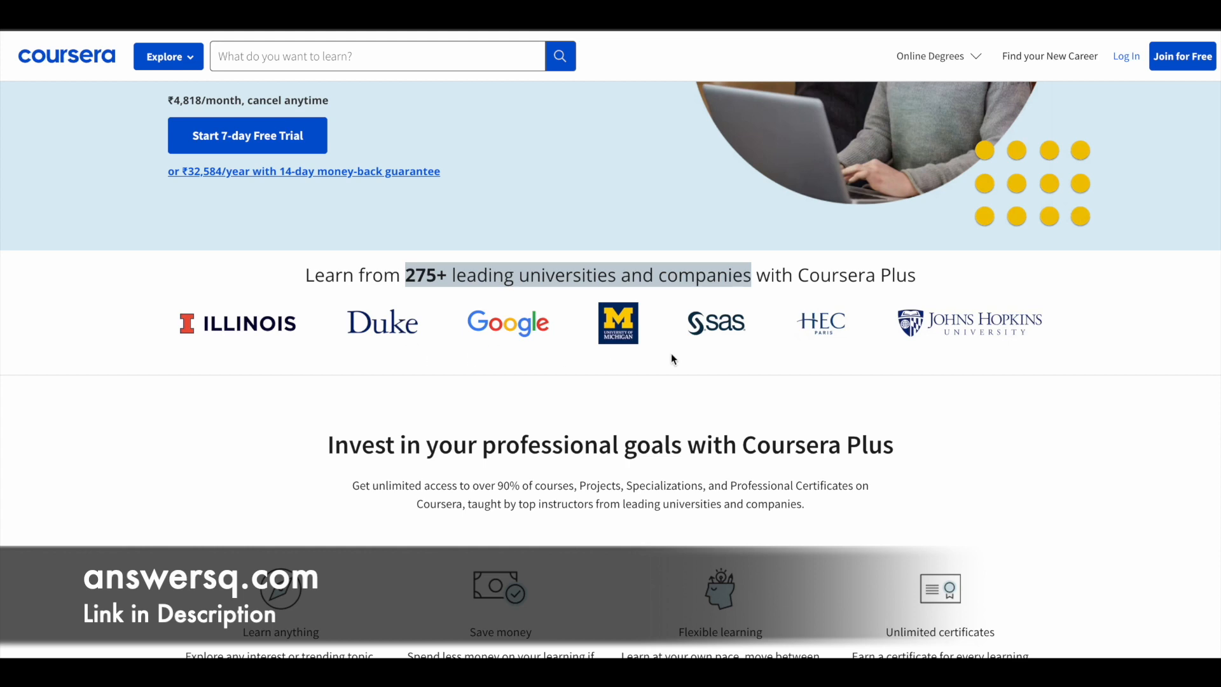
{"action": "mouse_move", "coordinate": [838, 359]}
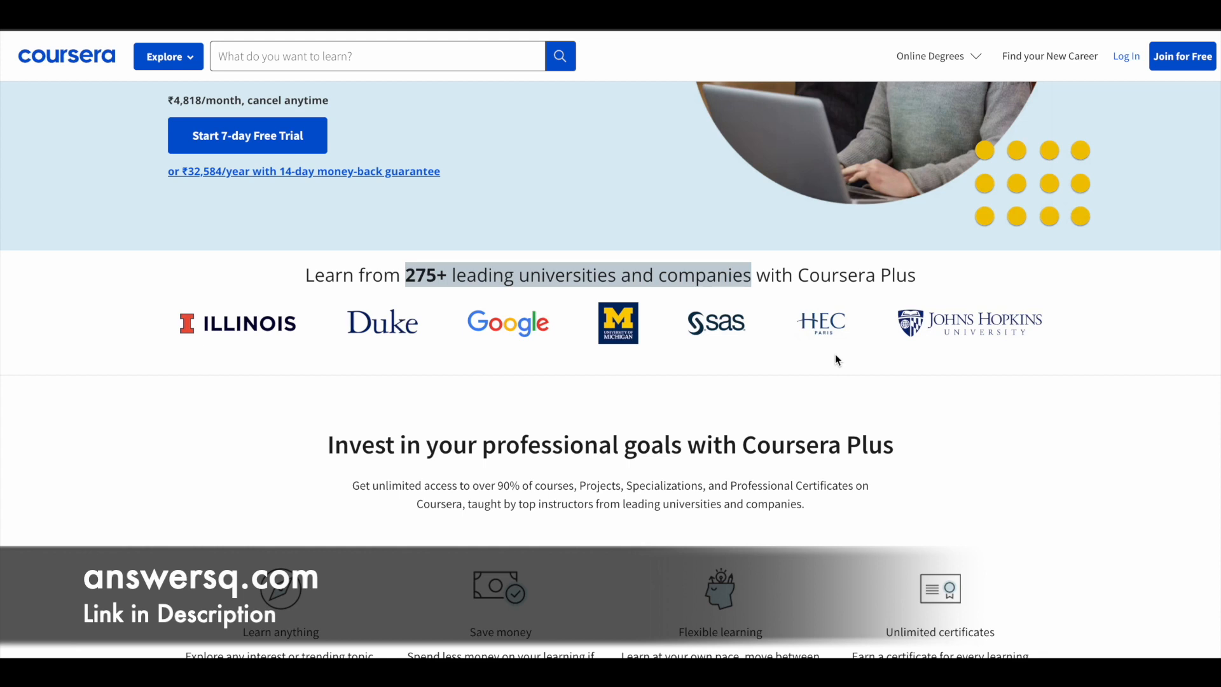
{"action": "scroll", "scroll_direction": "down", "scroll_amount": 3}
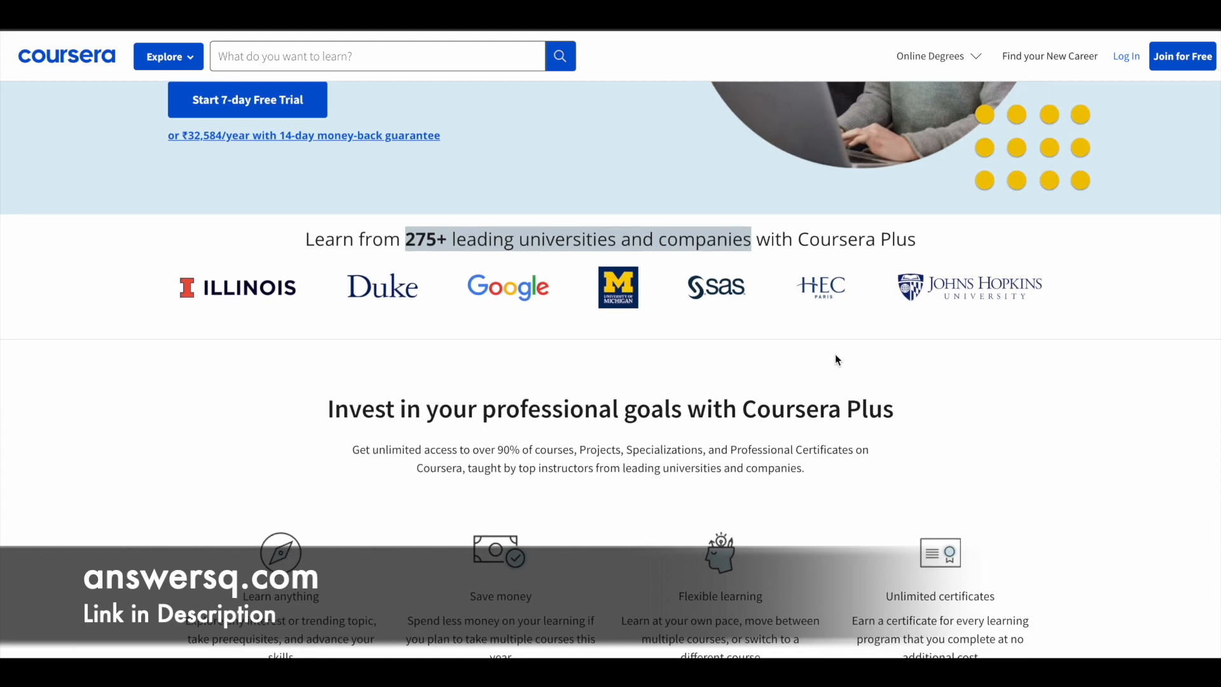
Return to the top and highlight the 'job-ready certificate programs' phrase in the description
{"action": "scroll", "scroll_direction": "up", "scroll_amount": 3}
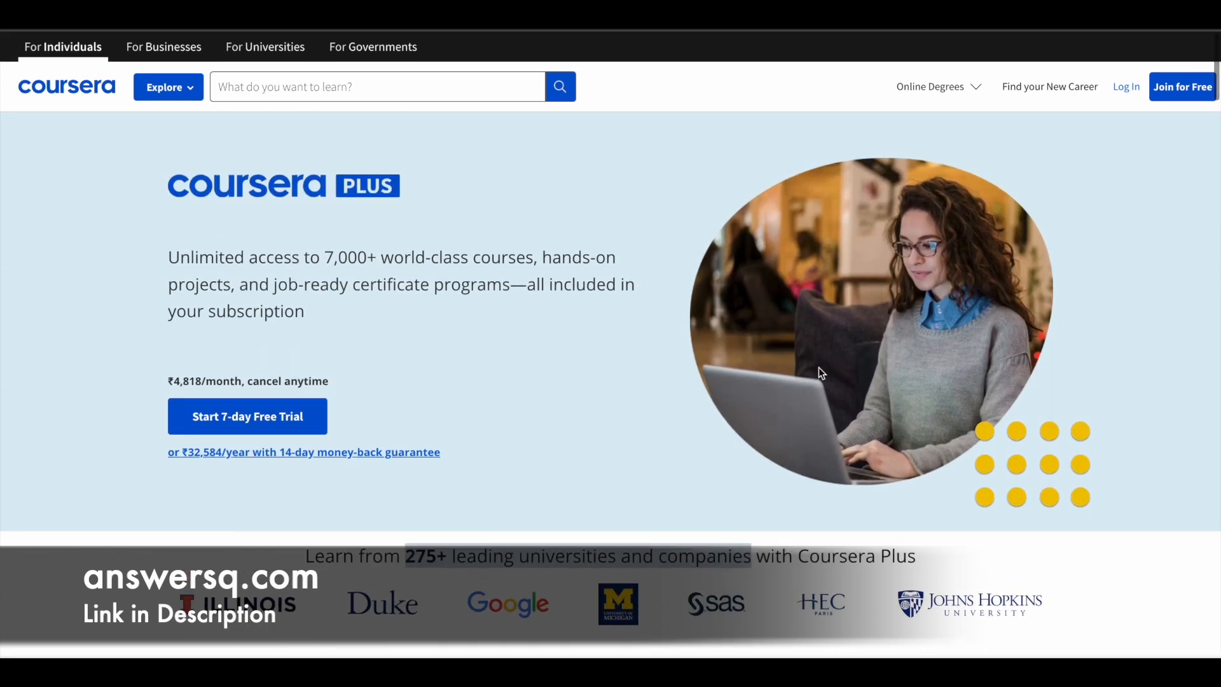
{"action": "mouse_move", "coordinate": [641, 318]}
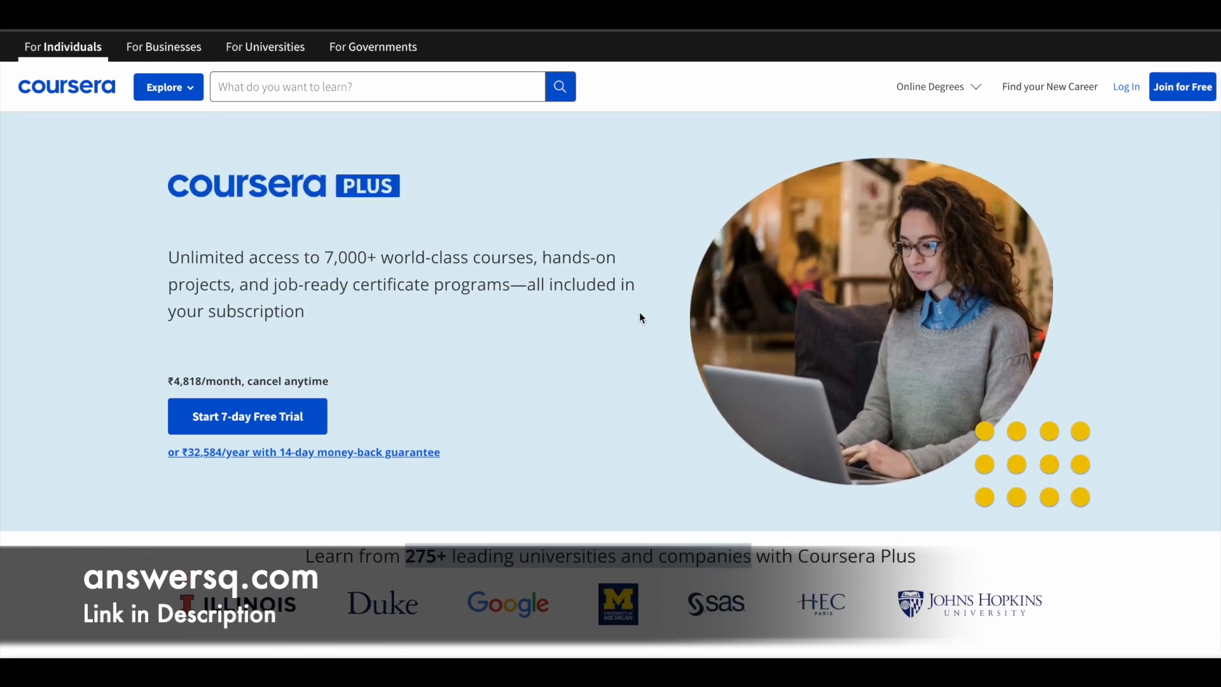
{"action": "mouse_move", "coordinate": [541, 314]}
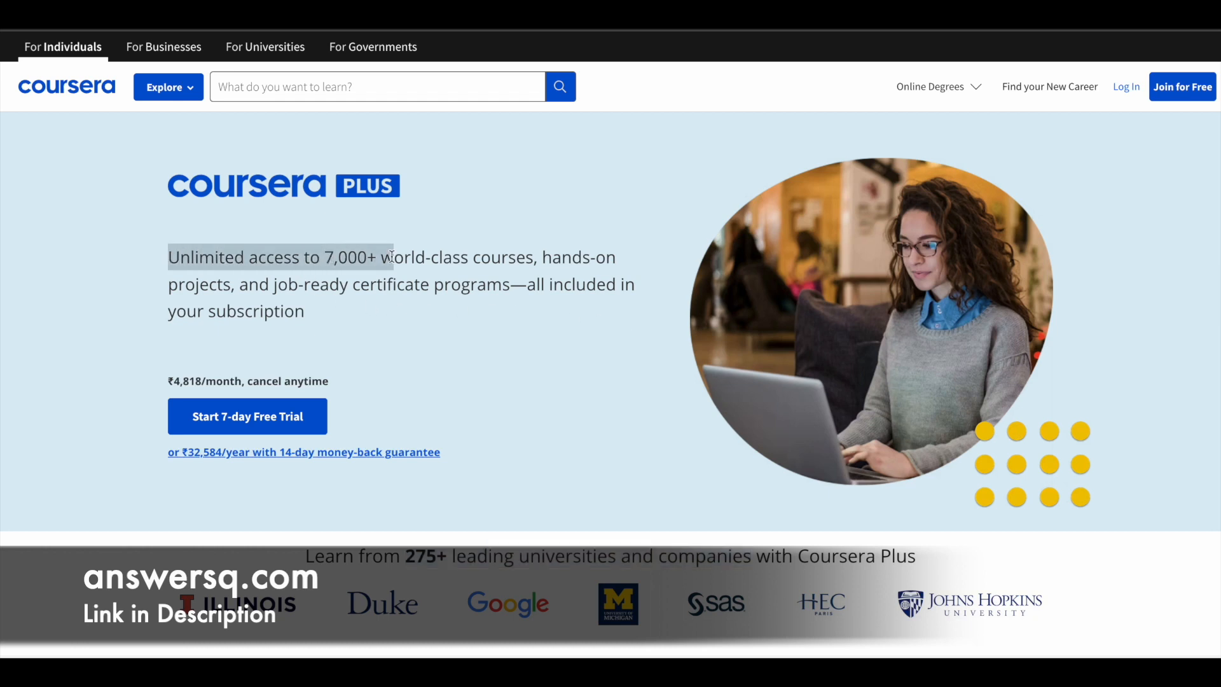
{"action": "left_click_drag", "start_coordinate": [393, 257], "coordinate": [534, 257]}
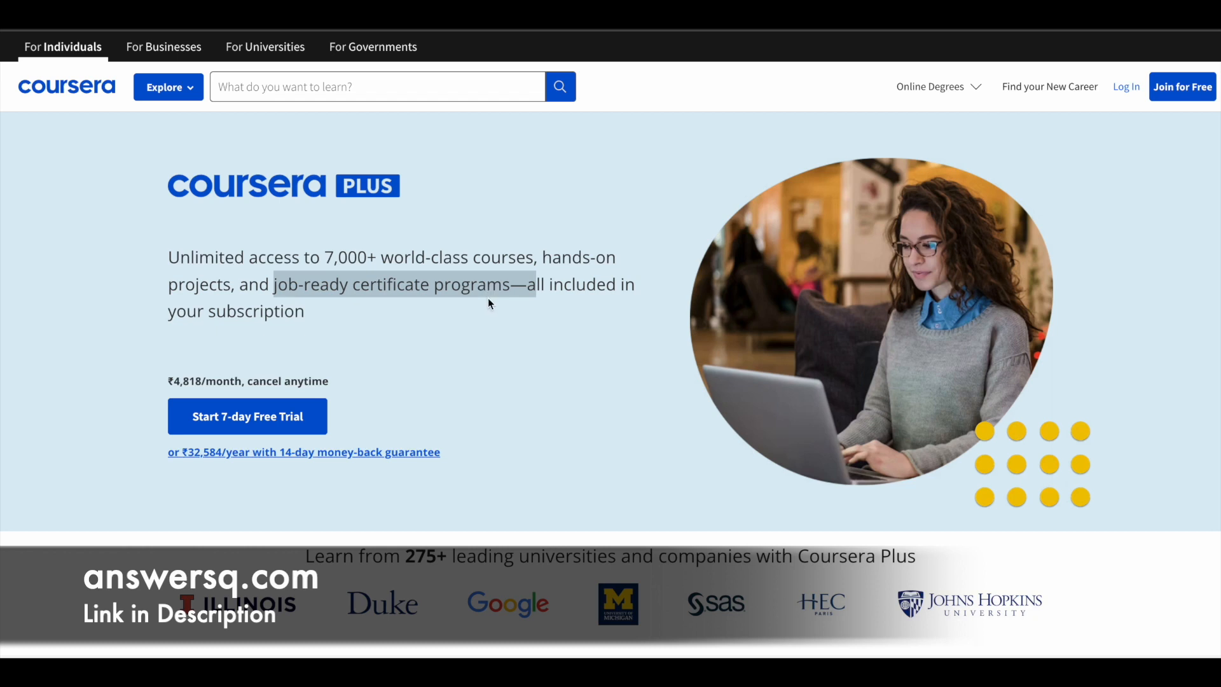
{"action": "mouse_move", "coordinate": [701, 156]}
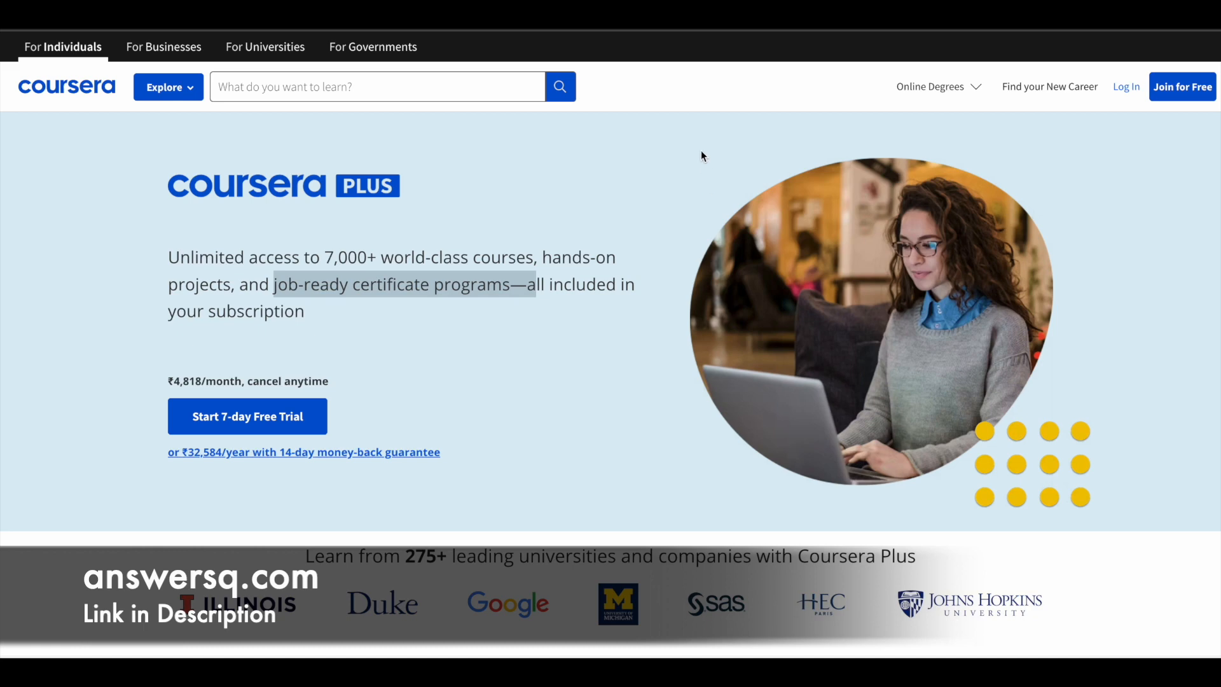
{"action": "mouse_move", "coordinate": [730, 118]}
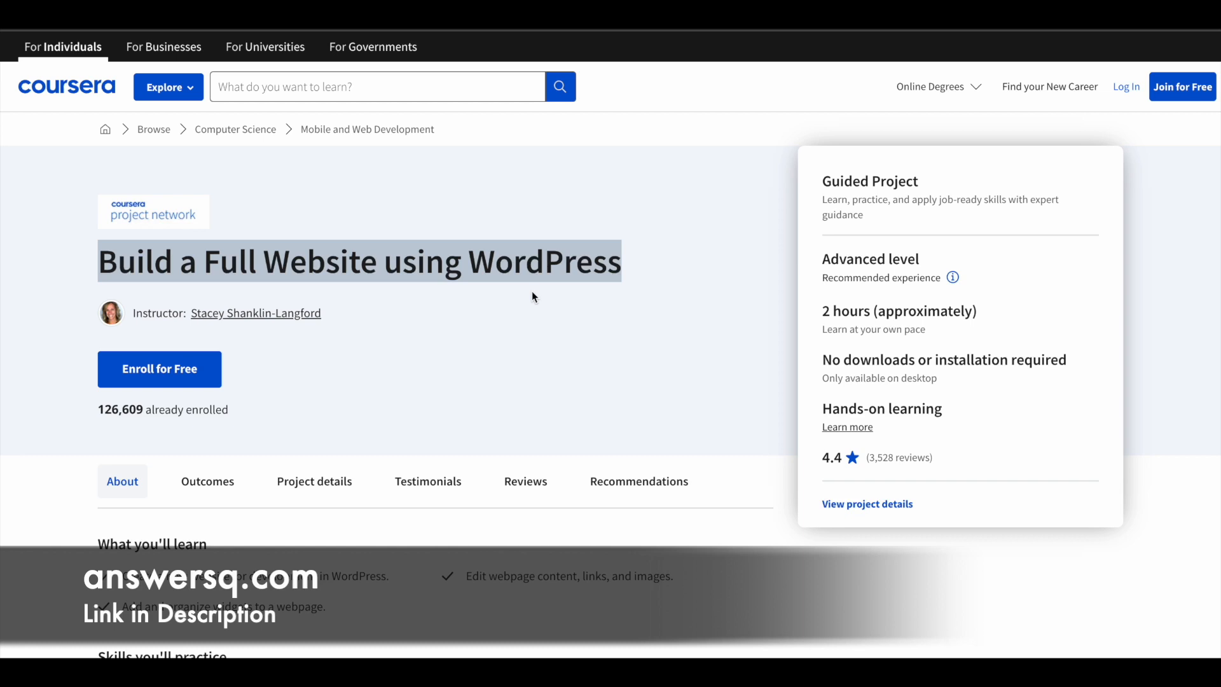
{"action": "mouse_move", "coordinate": [669, 313]}
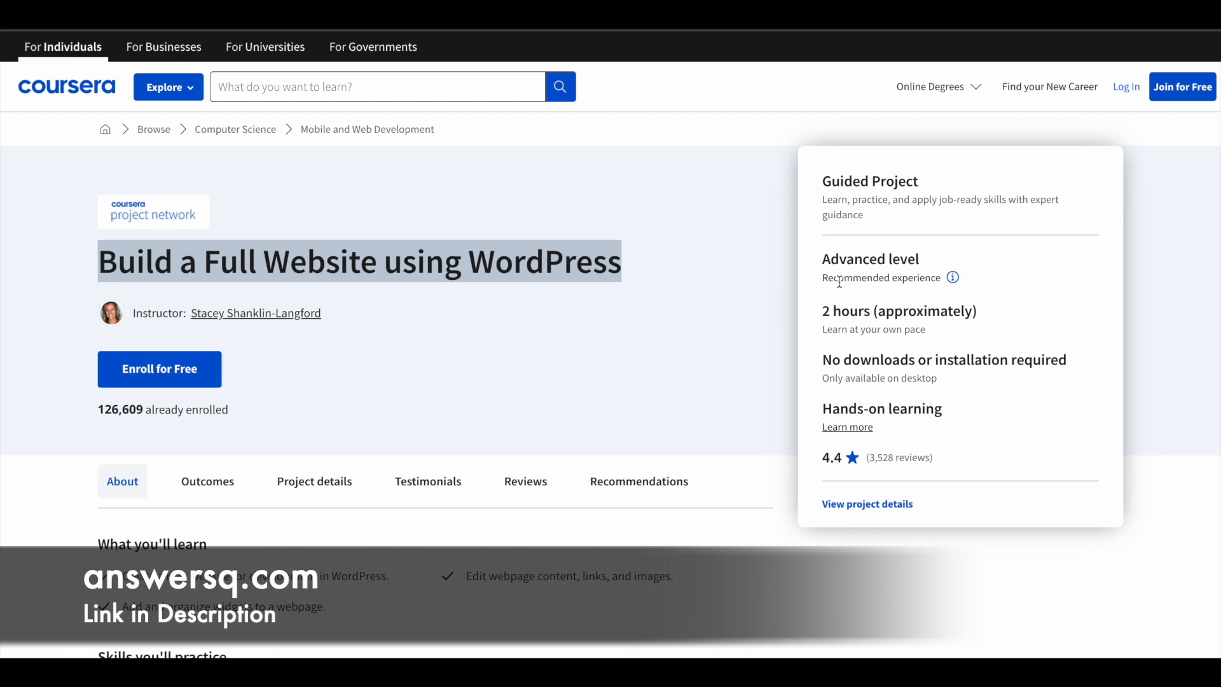
{"action": "mouse_move", "coordinate": [859, 325]}
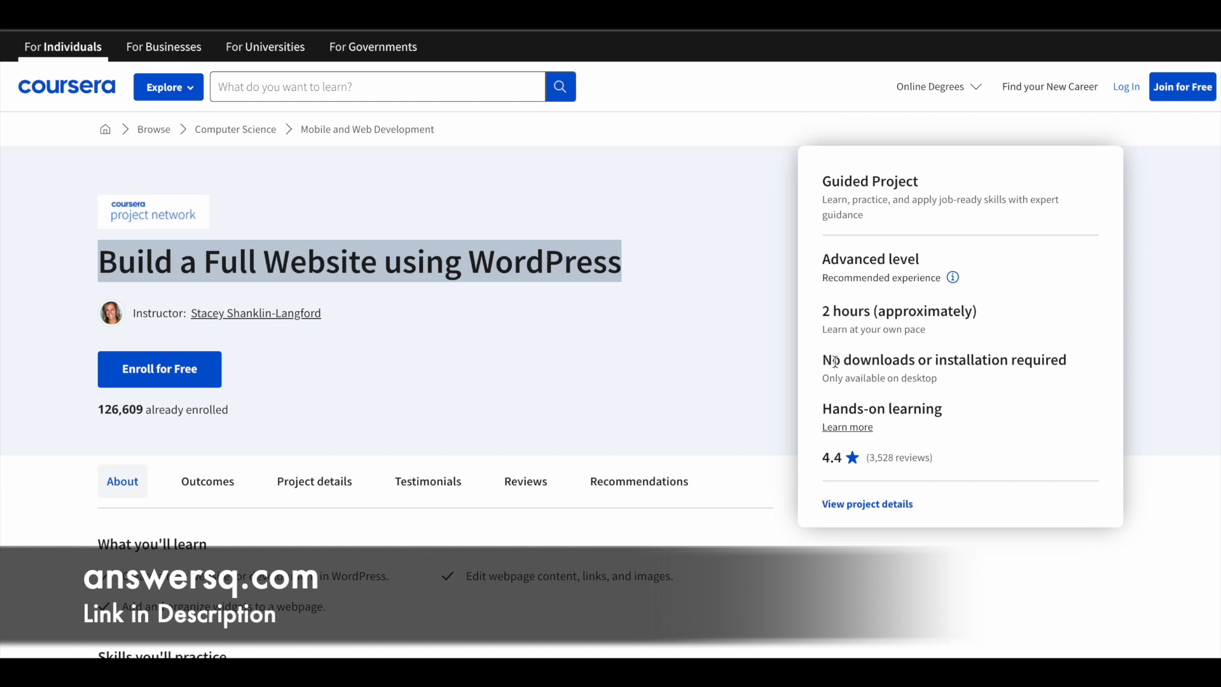
{"action": "scroll", "scroll_direction": "down", "scroll_amount": 3}
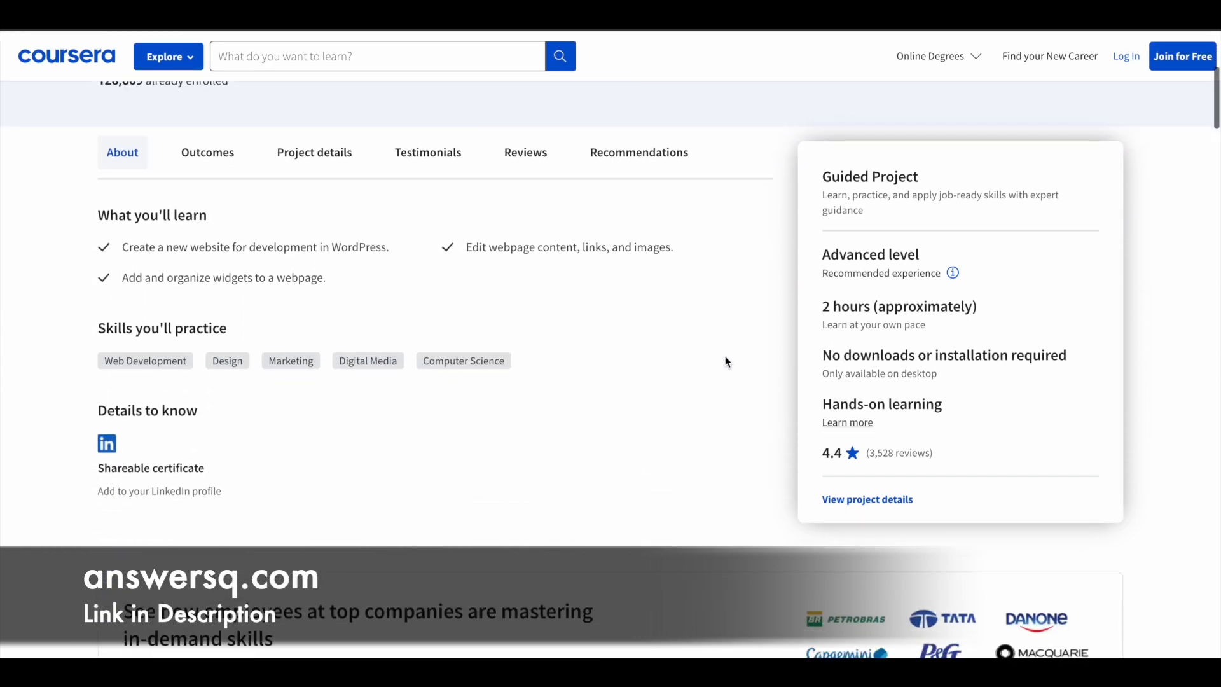
{"action": "scroll", "scroll_direction": "down", "scroll_amount": 3}
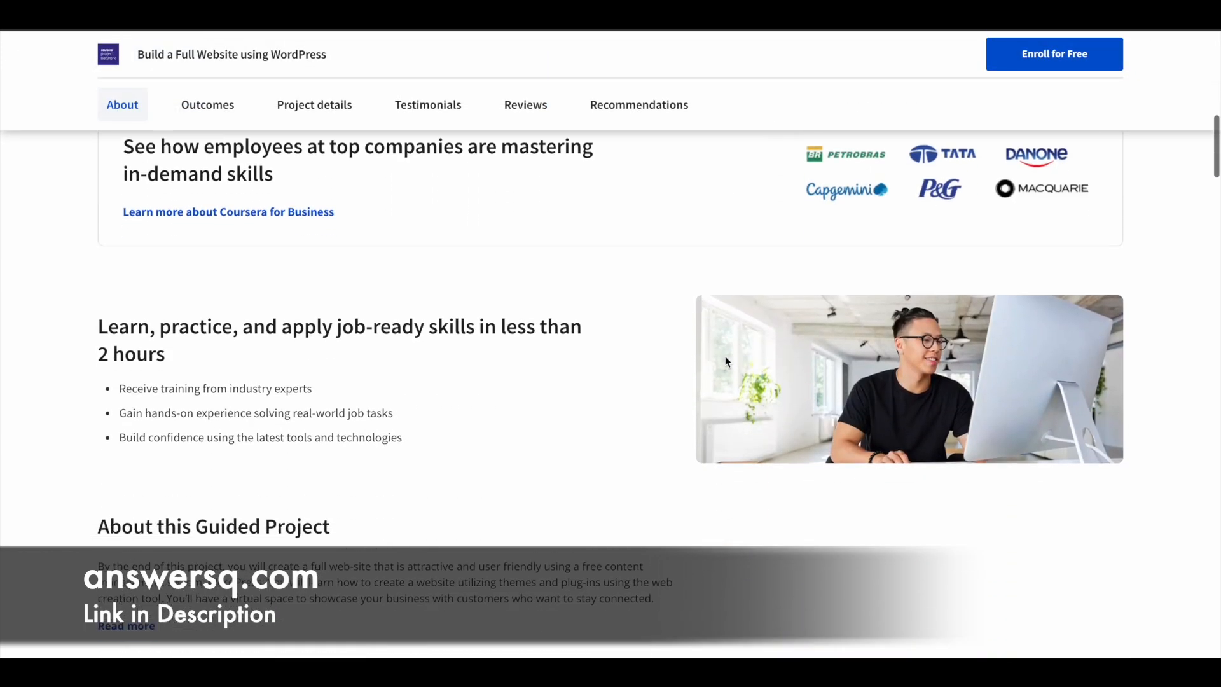
{"action": "left_click", "coordinate": [314, 104]}
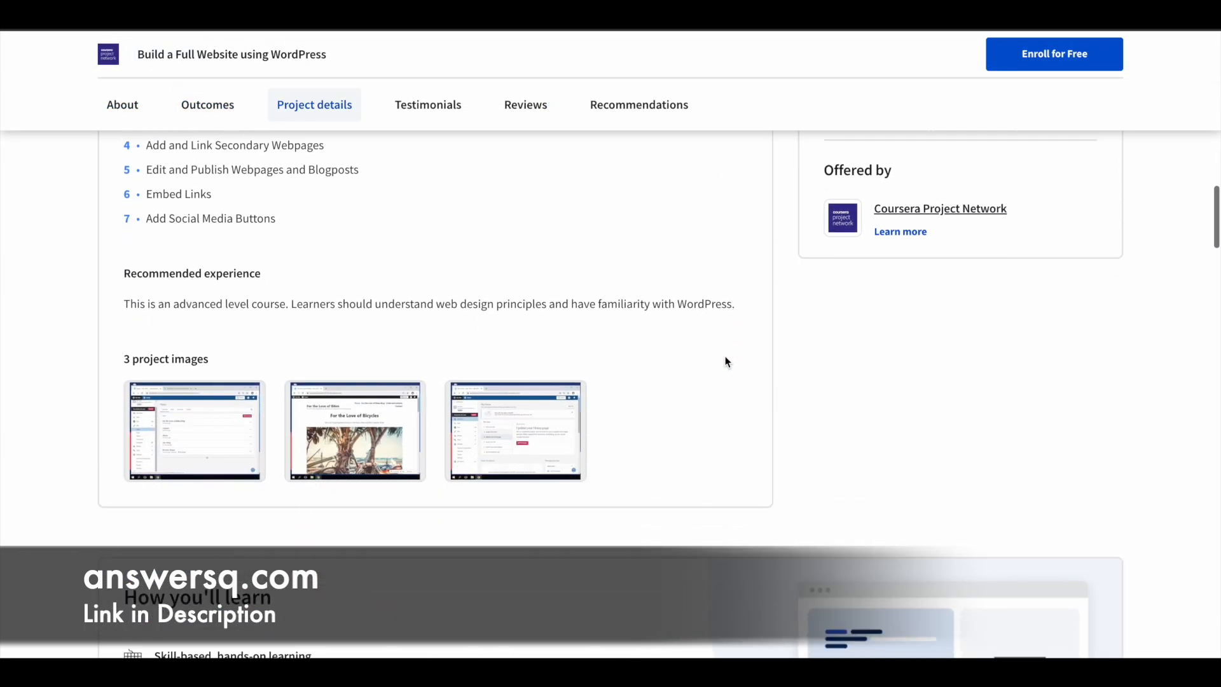
{"action": "scroll", "scroll_direction": "down", "scroll_amount": 3}
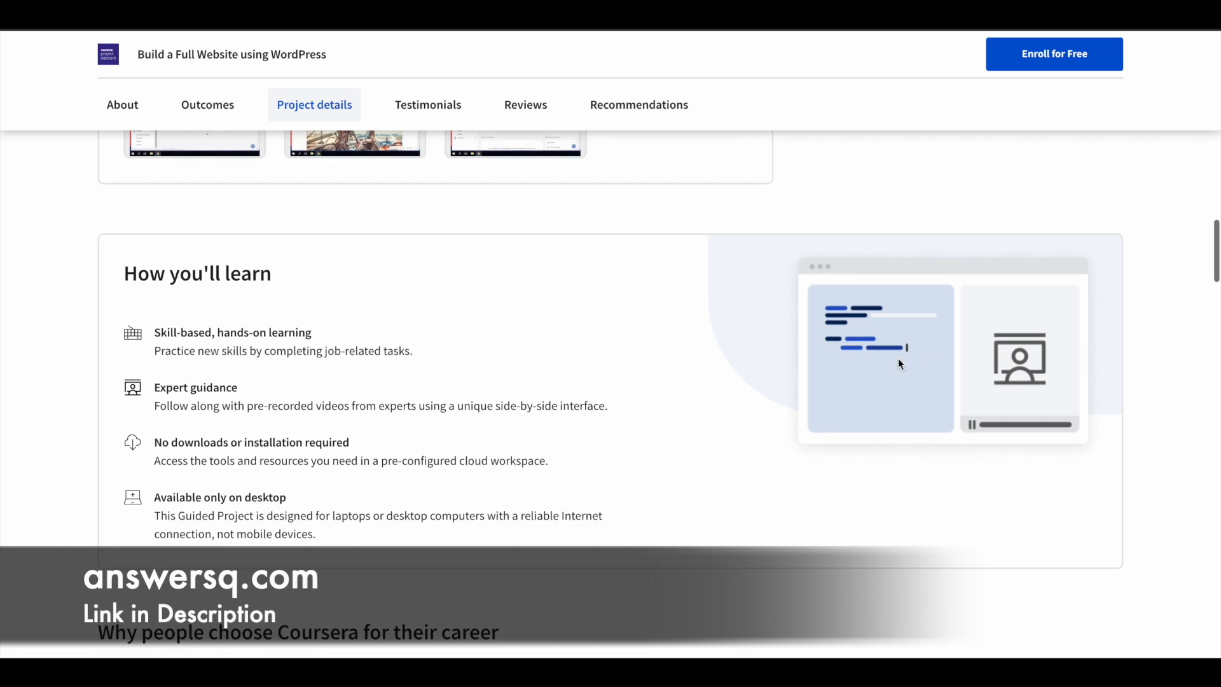
{"action": "mouse_move", "coordinate": [965, 381]}
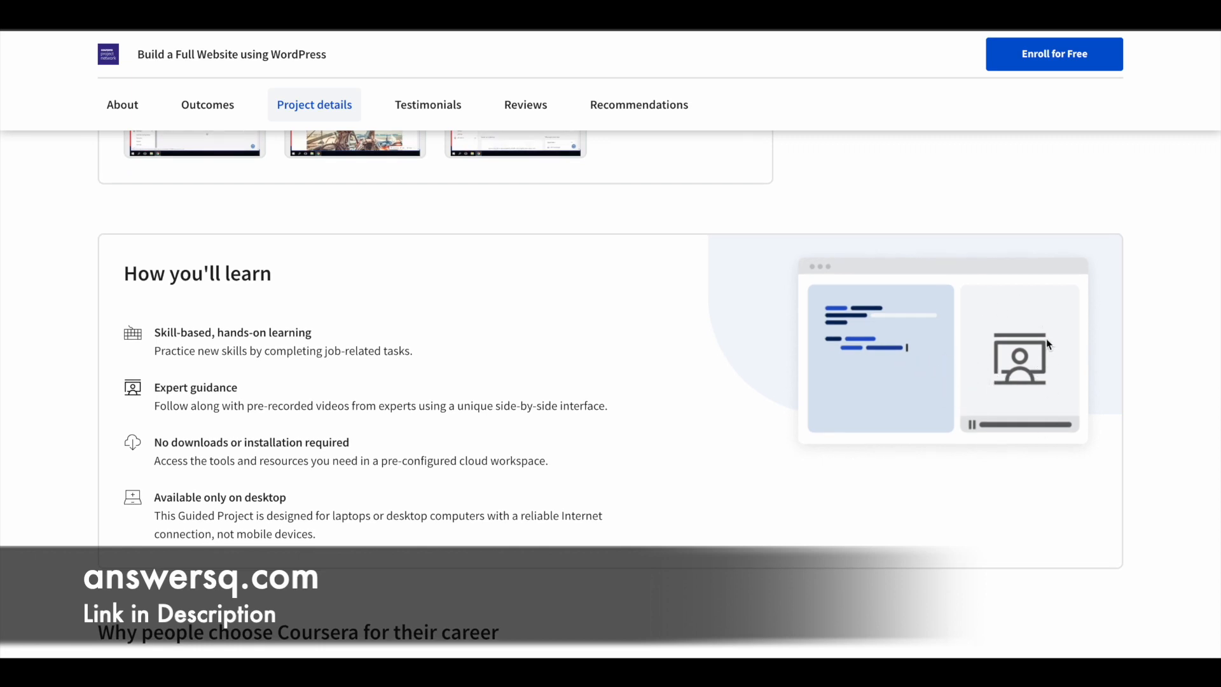
{"action": "mouse_move", "coordinate": [926, 380]}
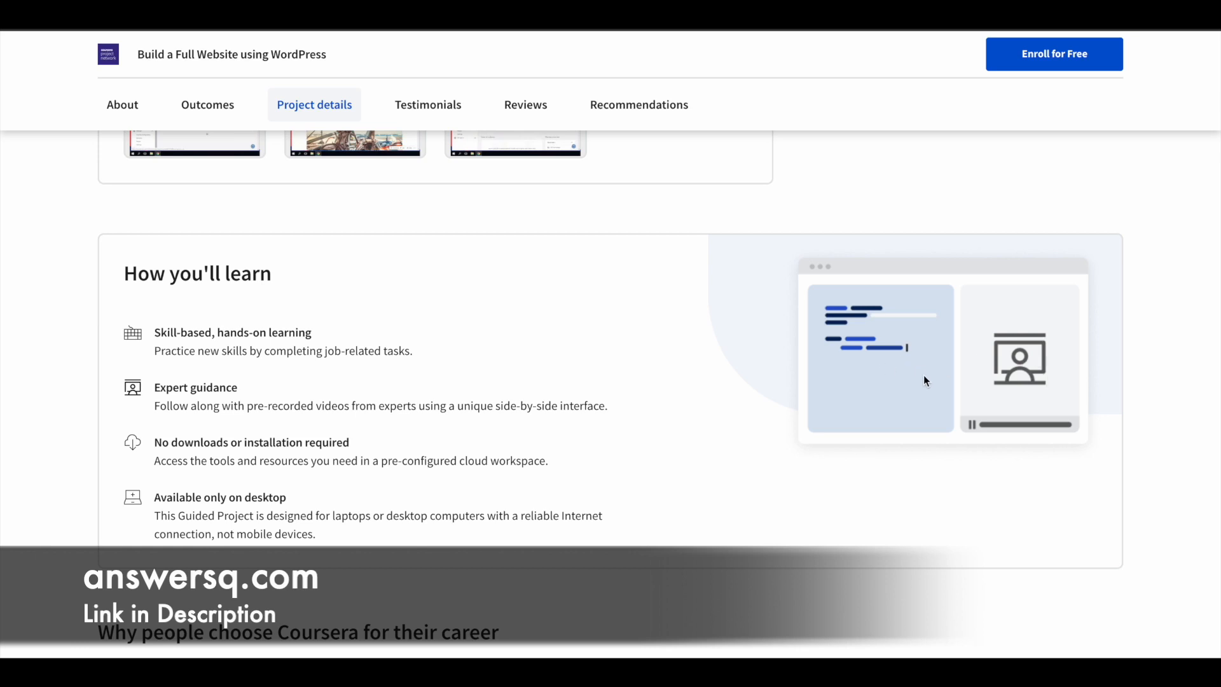
{"action": "mouse_move", "coordinate": [1078, 398]}
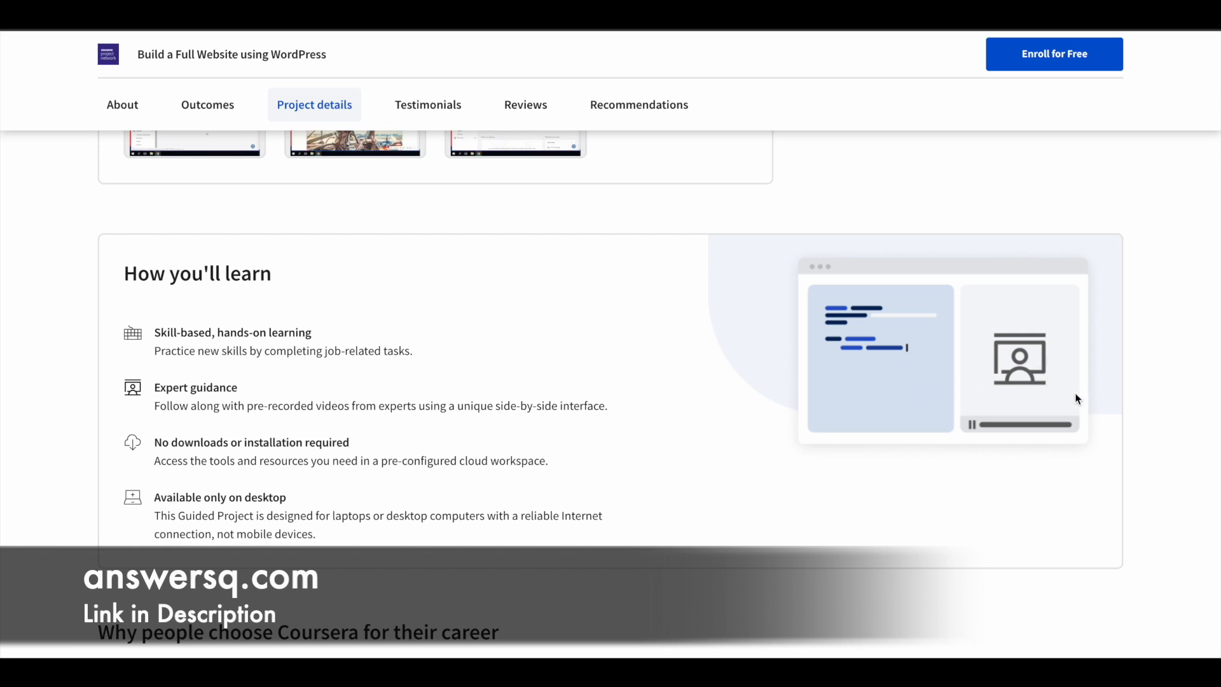
{"action": "mouse_move", "coordinate": [852, 382]}
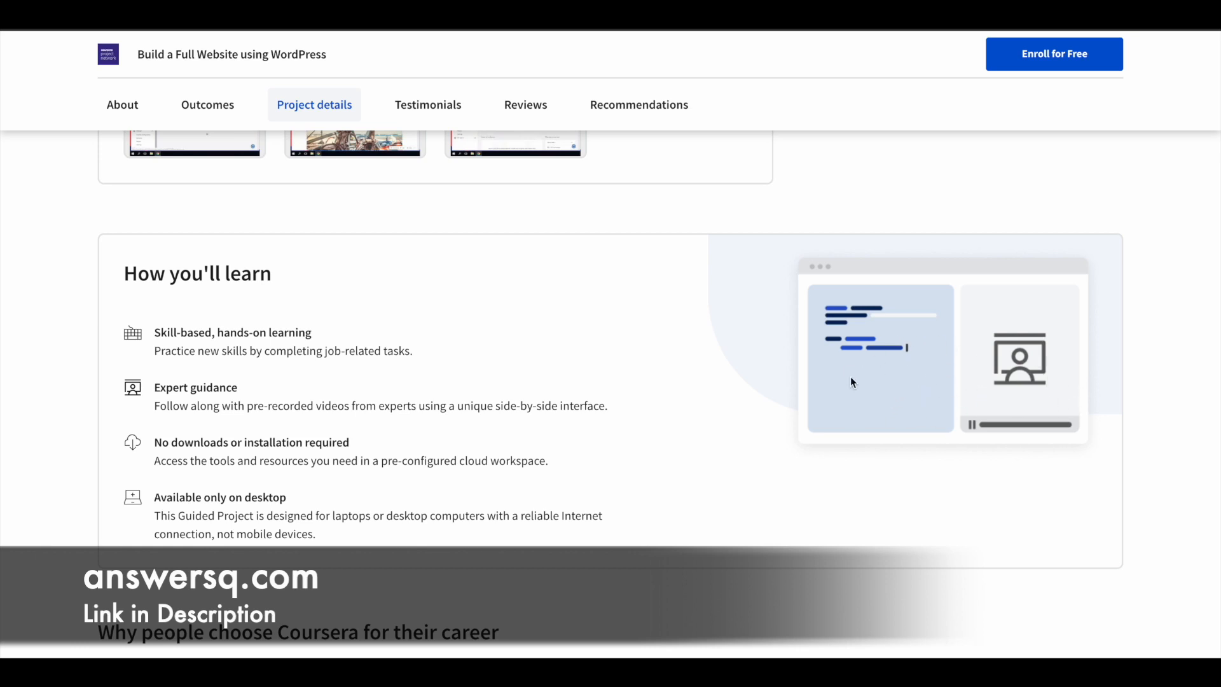
{"action": "mouse_move", "coordinate": [1023, 343]}
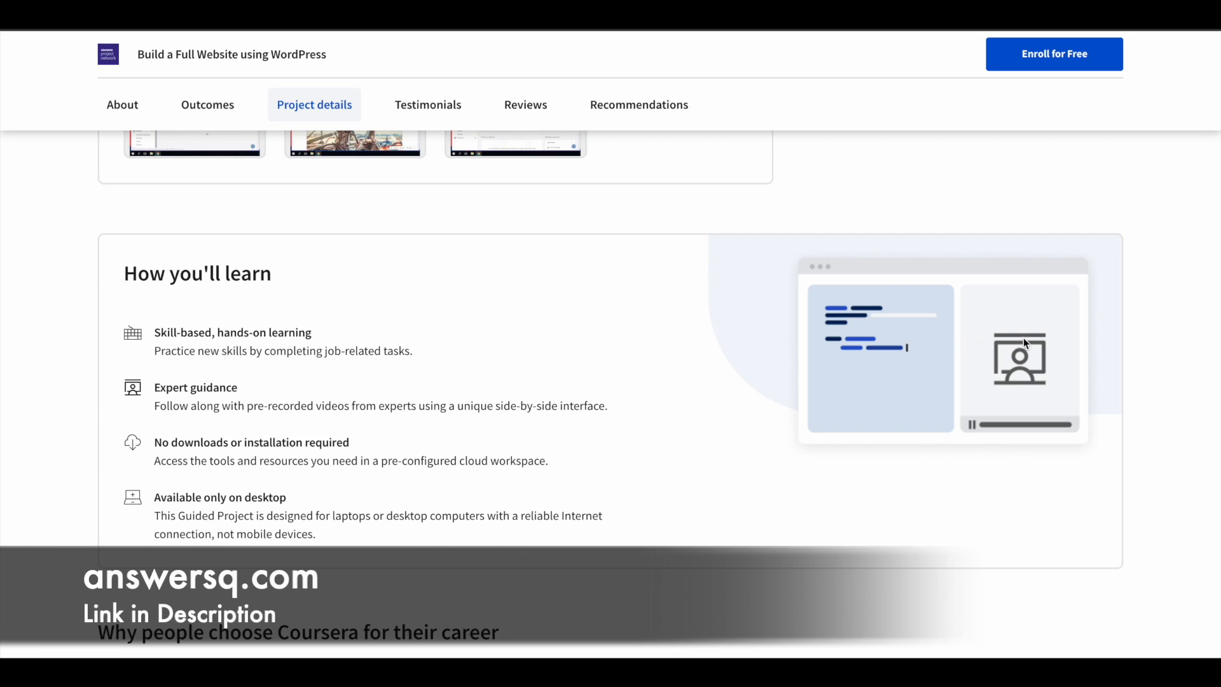
{"action": "mouse_move", "coordinate": [889, 365]}
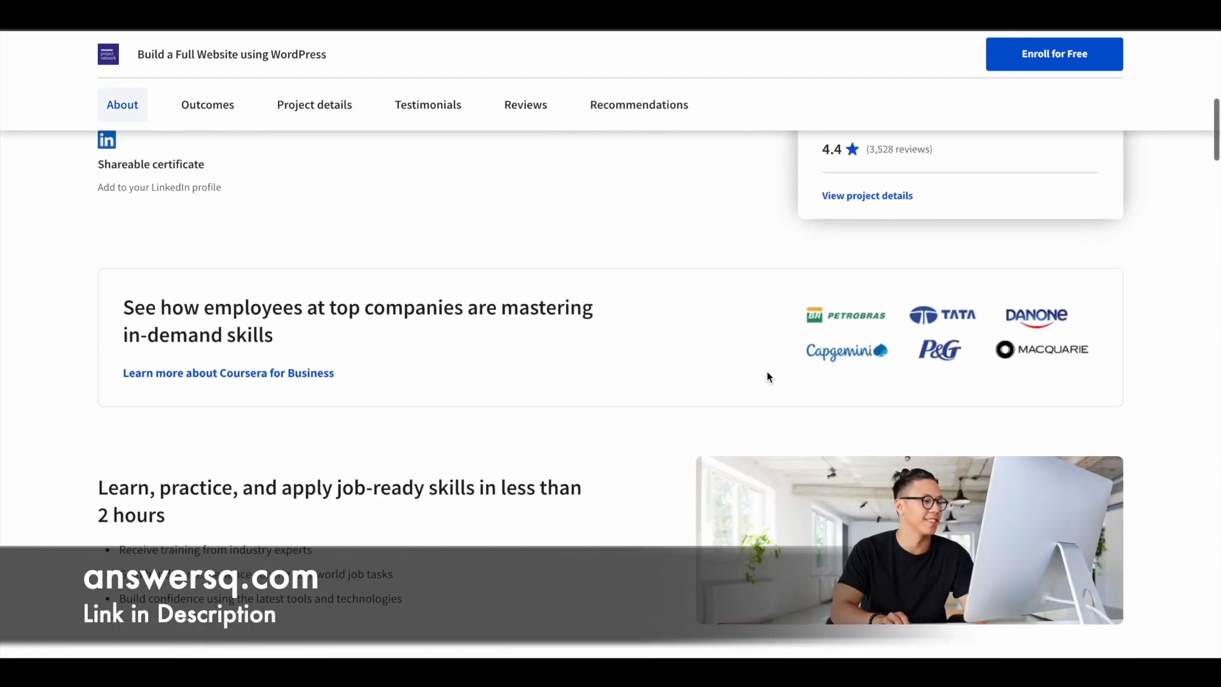
{"action": "scroll", "scroll_direction": "up", "scroll_amount": 3}
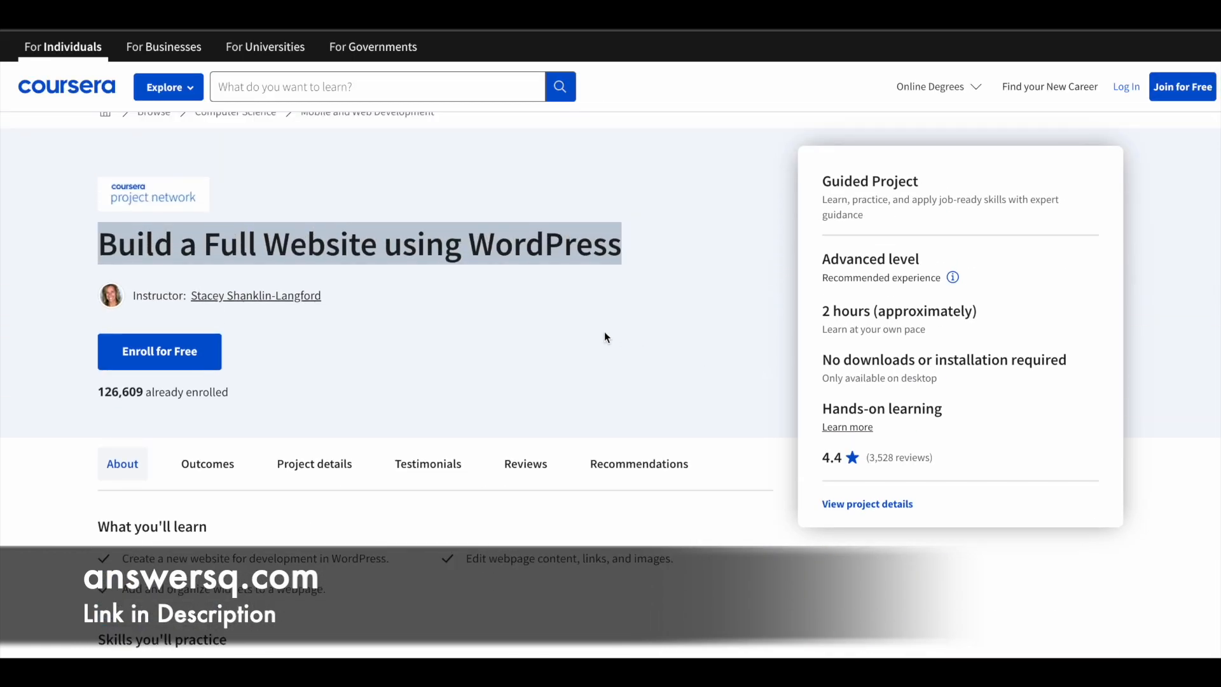
{"action": "scroll", "scroll_direction": "down", "scroll_amount": 3}
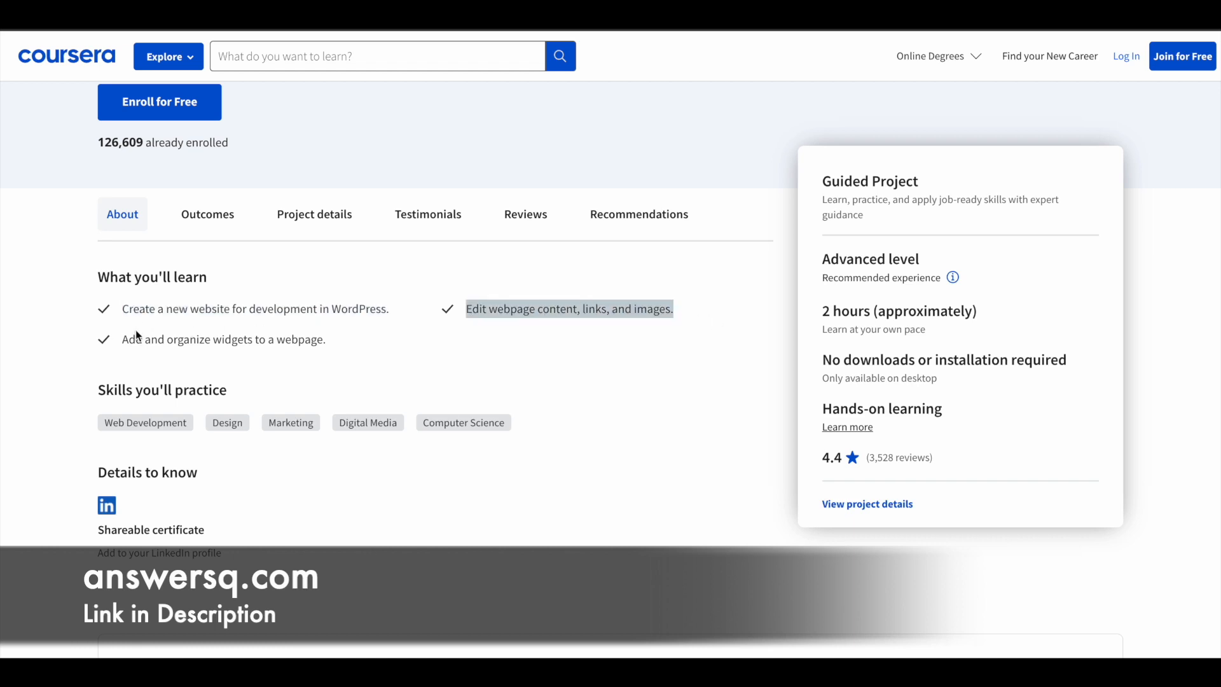
{"action": "scroll", "scroll_direction": "down", "scroll_amount": 3}
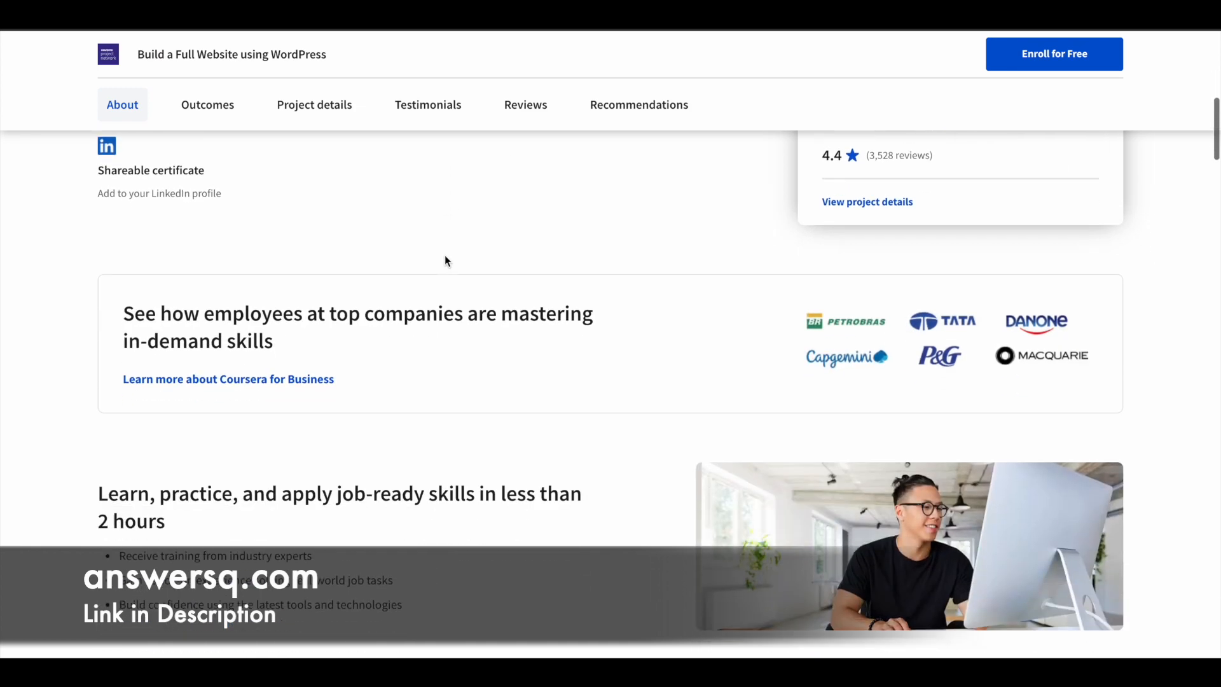
{"action": "left_click", "coordinate": [314, 104]}
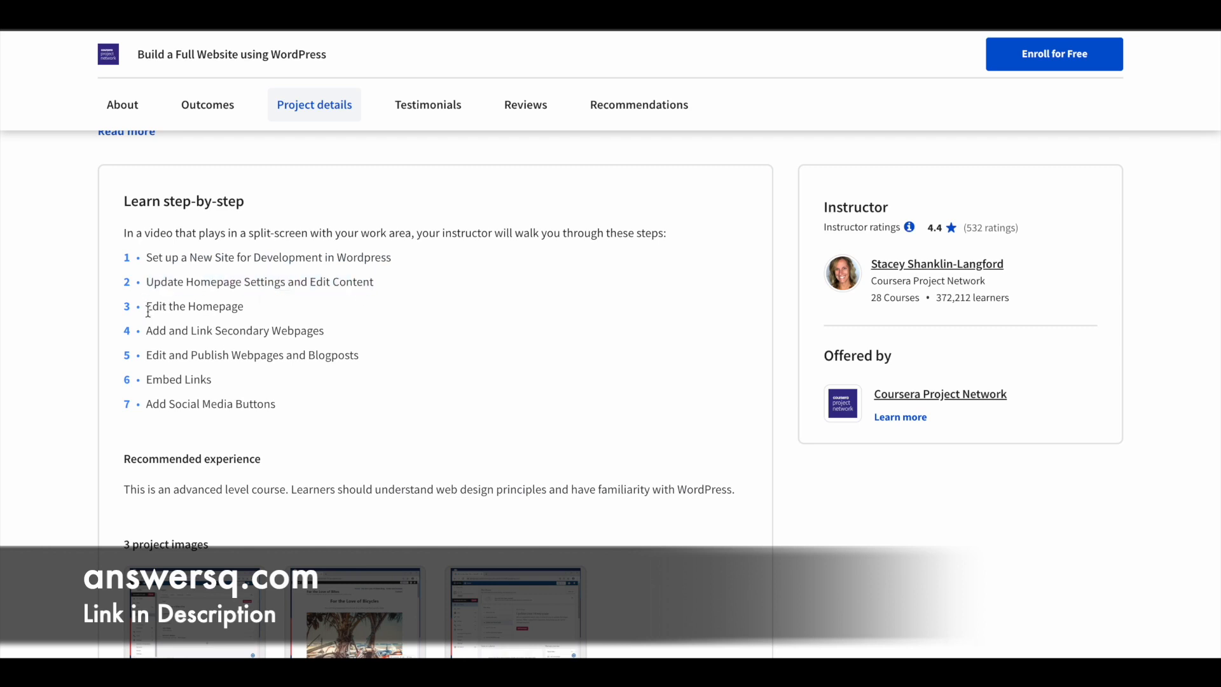
{"action": "double_click", "coordinate": [194, 305]}
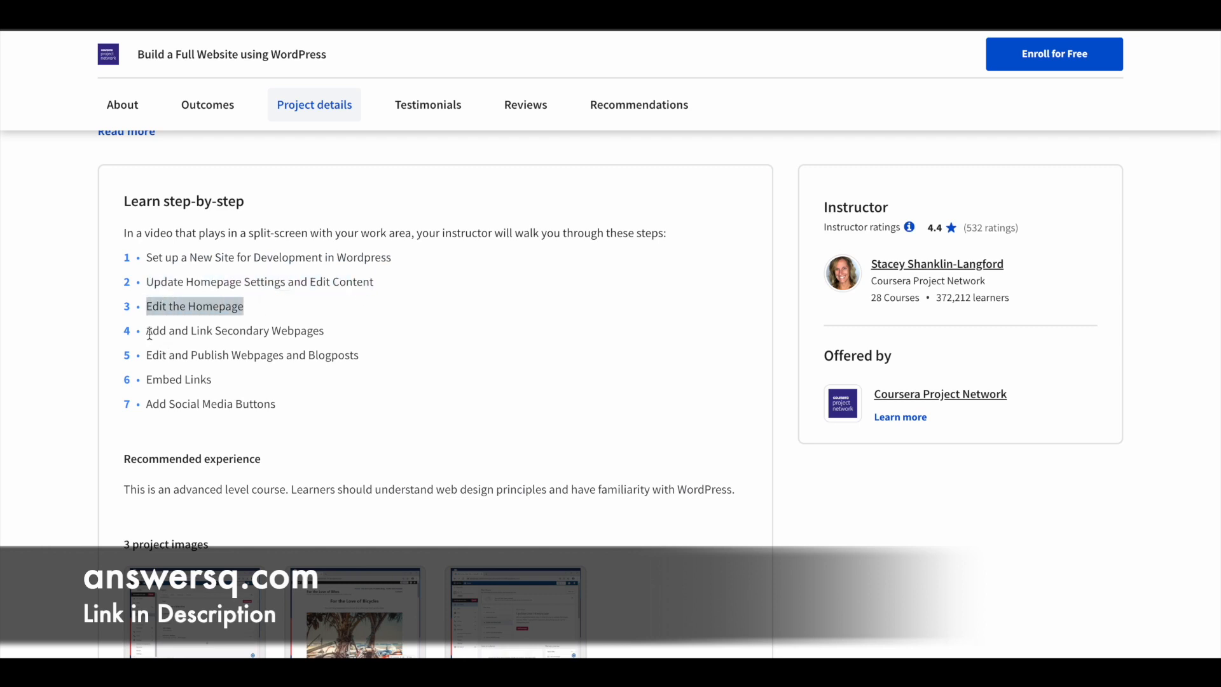
{"action": "mouse_move", "coordinate": [147, 361]}
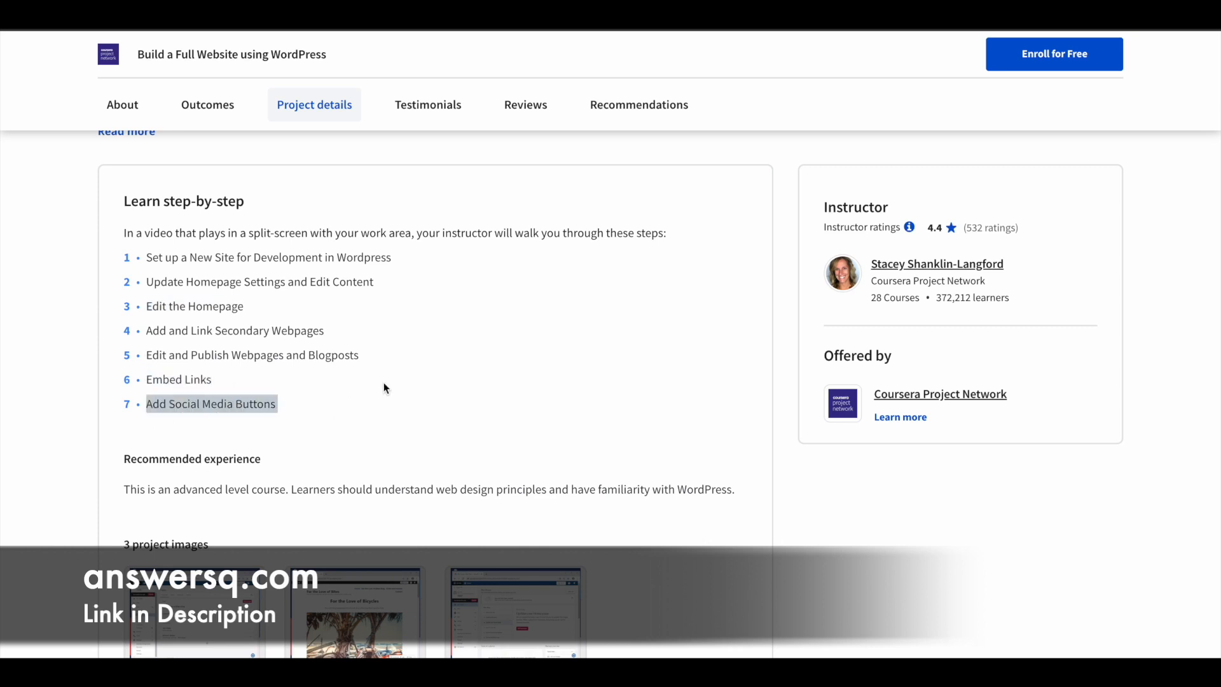
{"action": "mouse_move", "coordinate": [579, 313]}
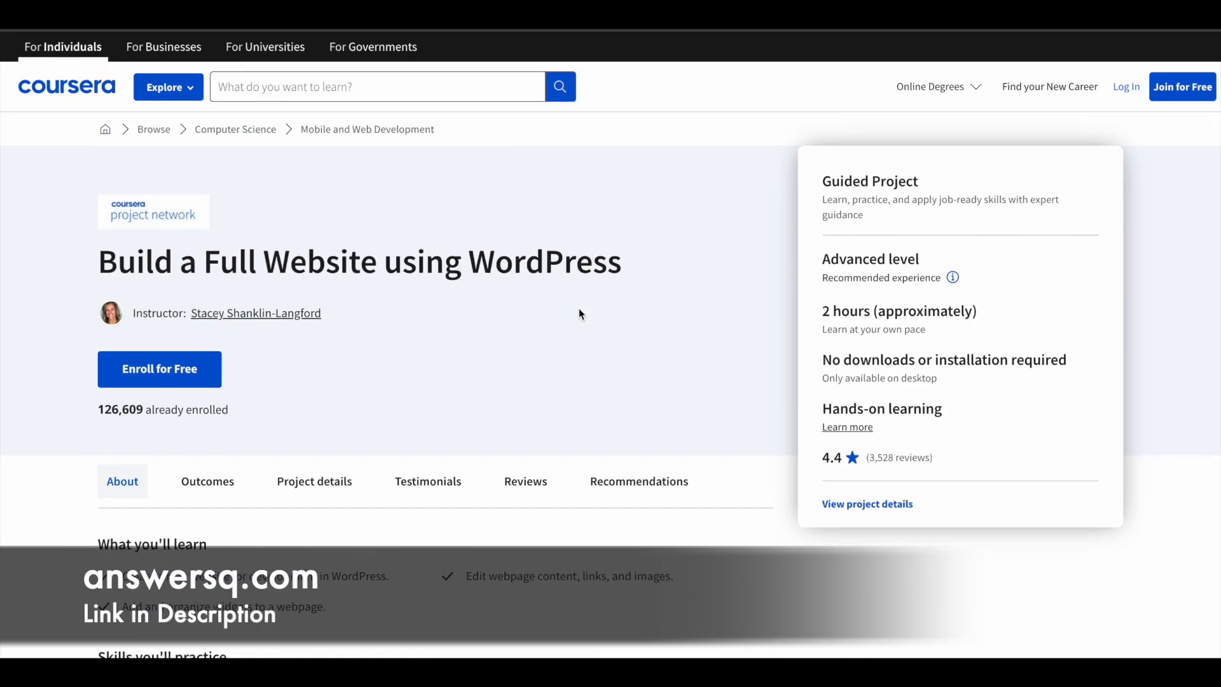
{"action": "mouse_move", "coordinate": [322, 405]}
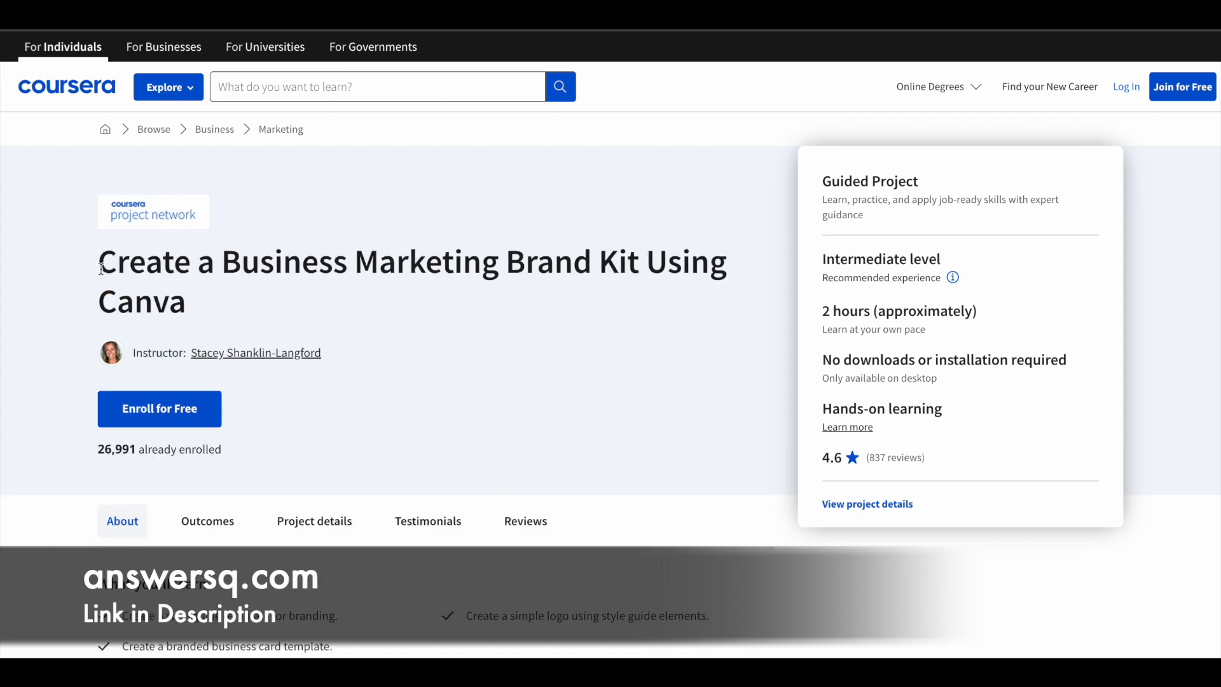
Highlight the Canva brand kit project title and scroll down the page
{"action": "left_click_drag", "start_coordinate": [99, 261], "coordinate": [187, 302]}
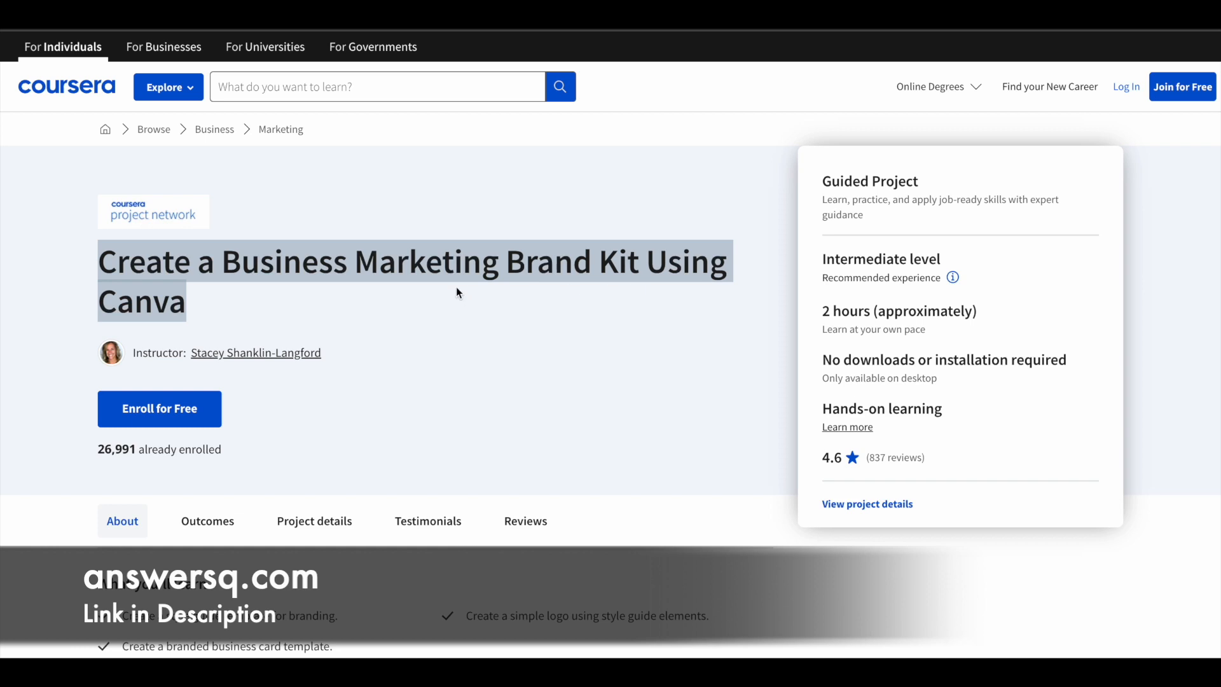
{"action": "mouse_move", "coordinate": [465, 308]}
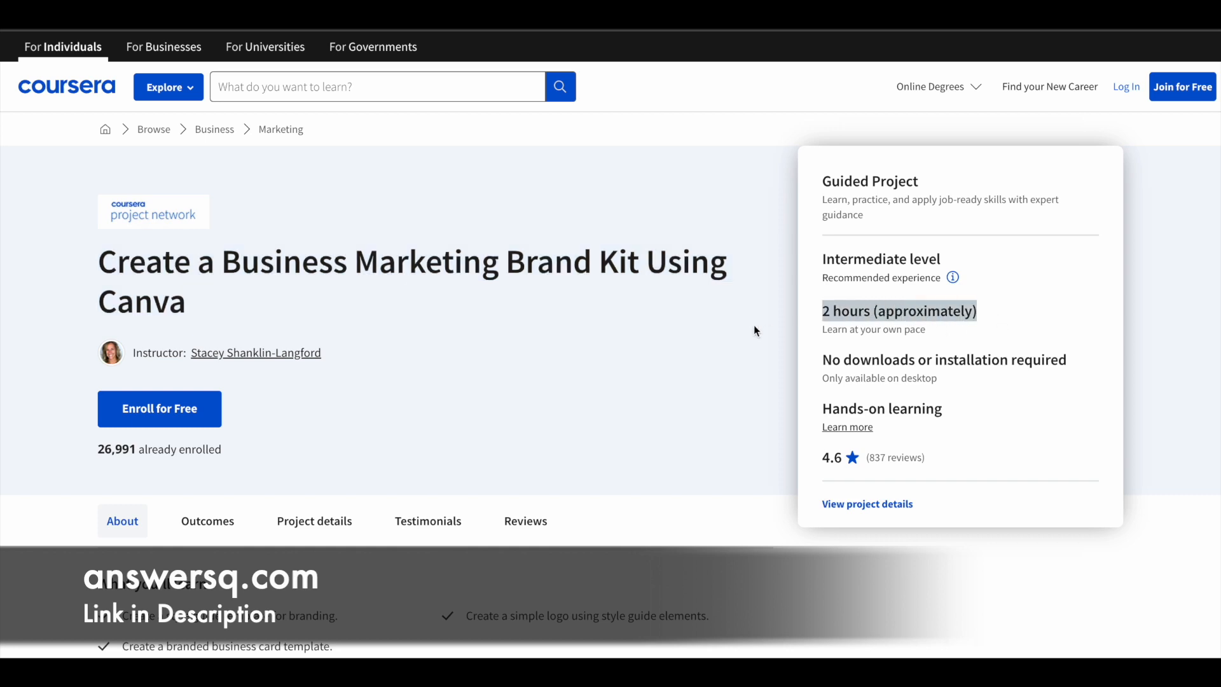
{"action": "scroll", "scroll_direction": "down", "scroll_amount": 3}
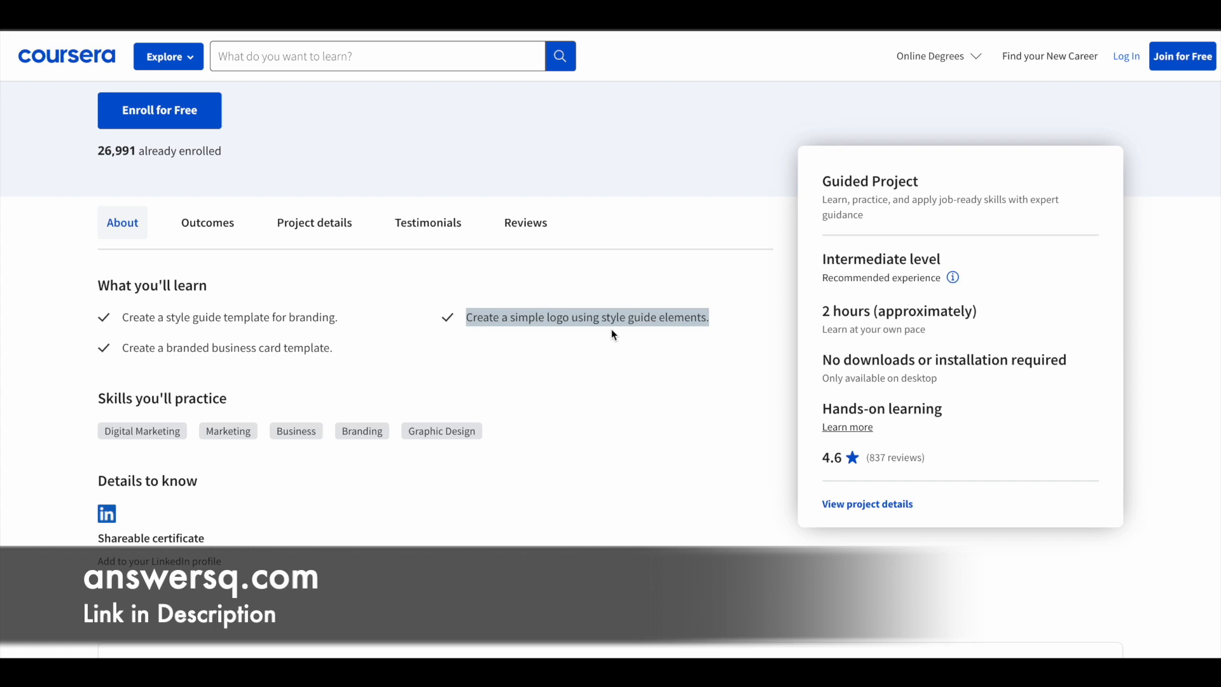
{"action": "scroll", "scroll_direction": "down", "scroll_amount": 3}
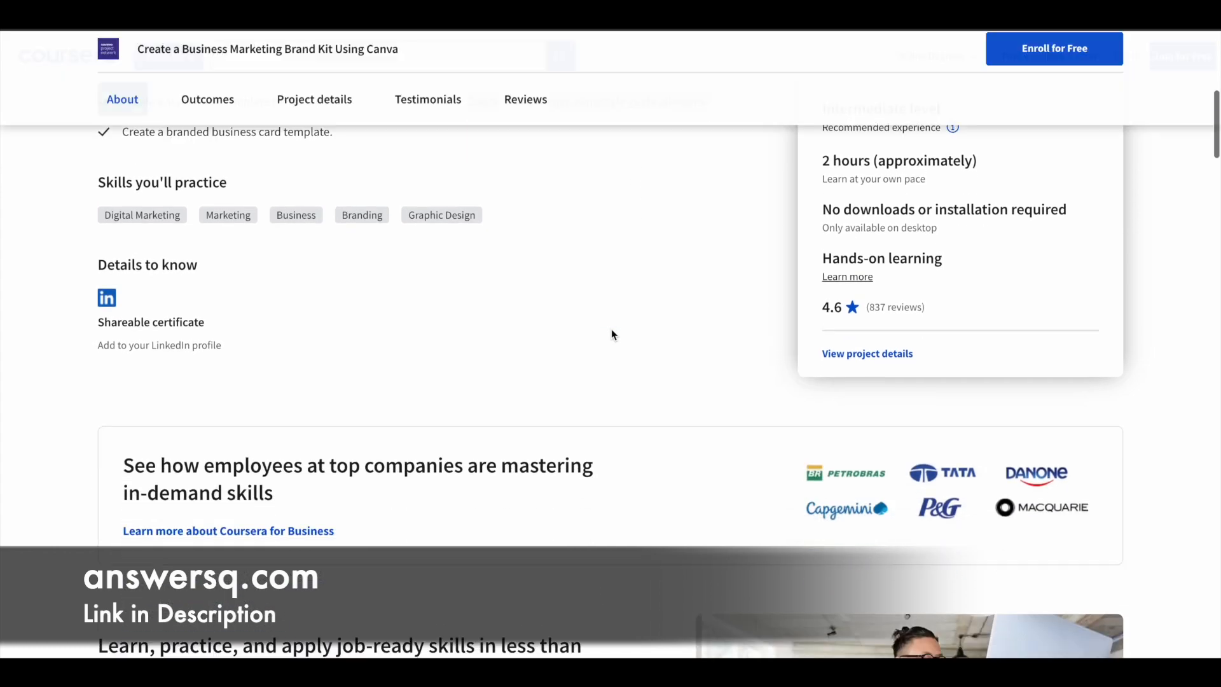
Review the Canva project's six-step Project details outline
{"action": "left_click", "coordinate": [313, 104]}
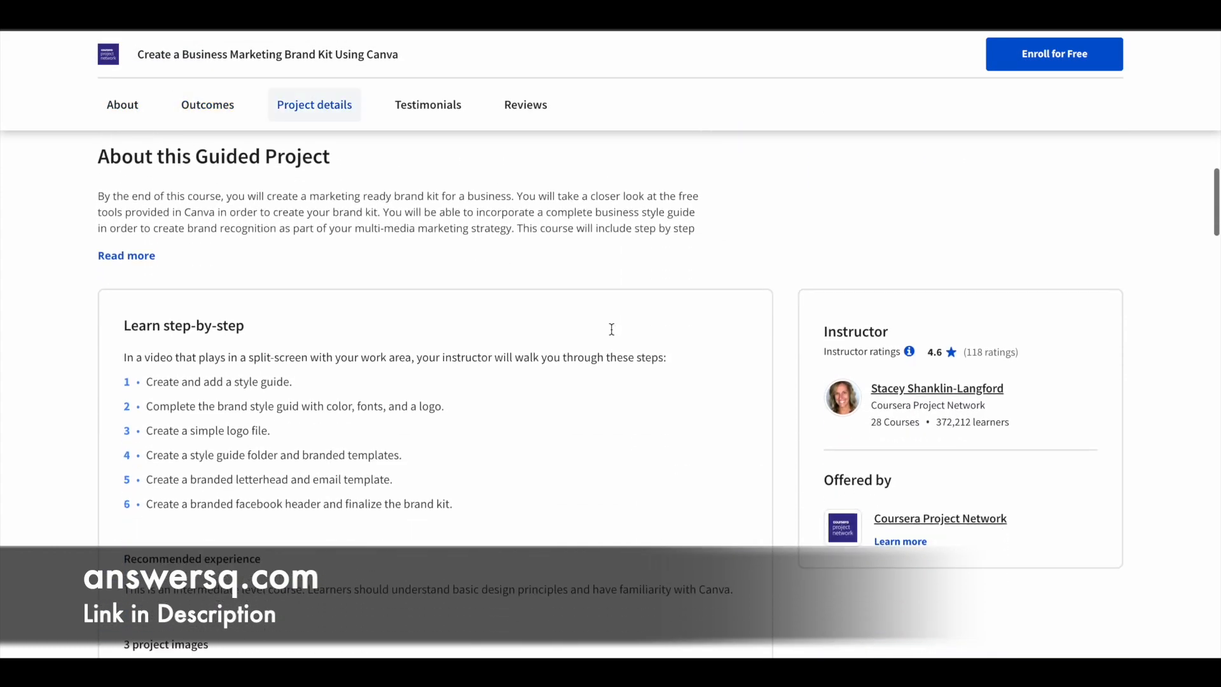
{"action": "scroll", "scroll_direction": "down", "scroll_amount": 3}
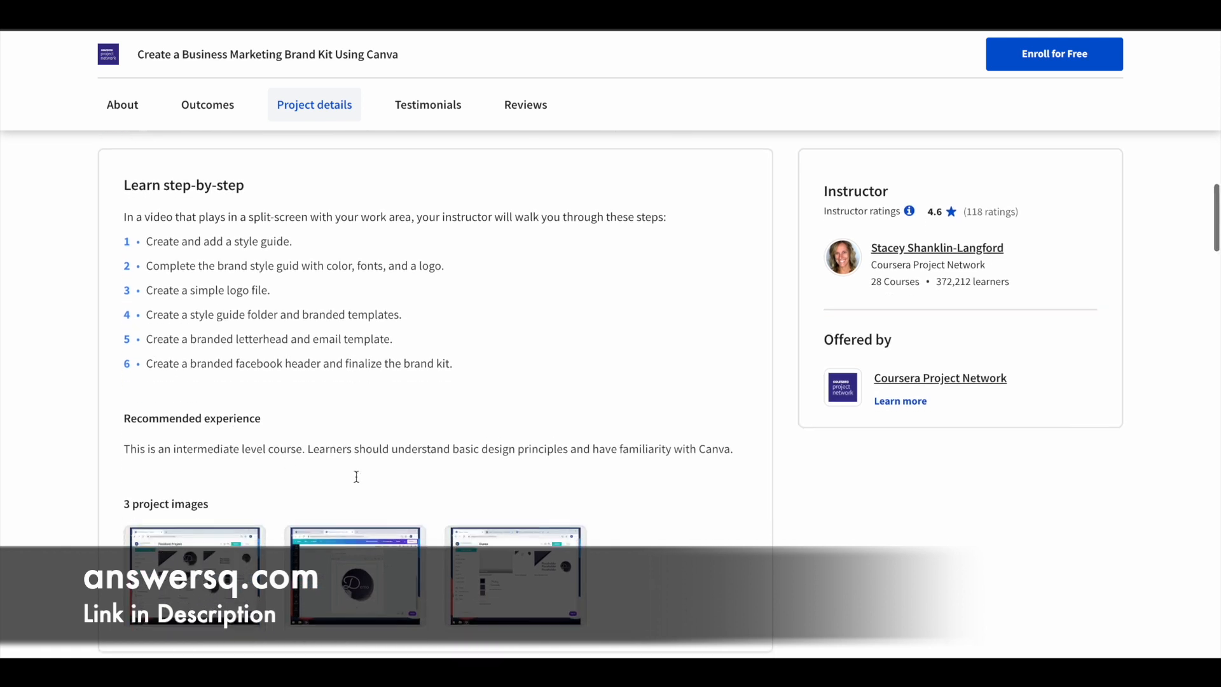
{"action": "scroll", "scroll_direction": "down", "scroll_amount": 3}
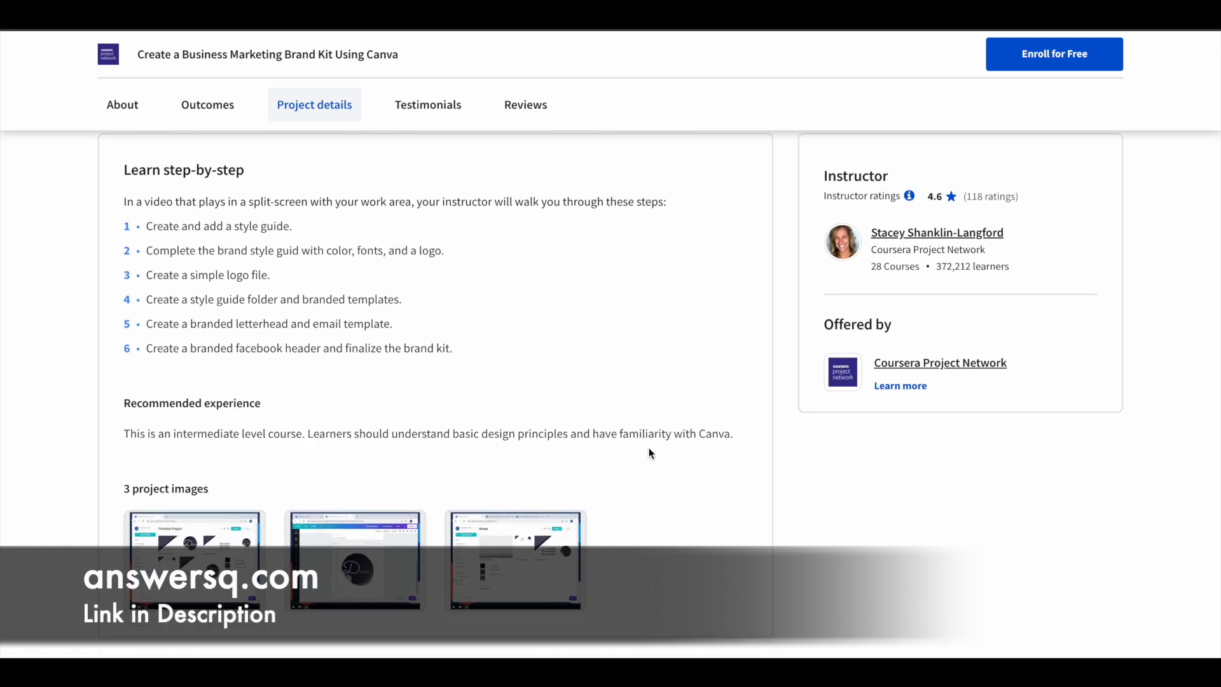
{"action": "scroll", "scroll_direction": "up", "scroll_amount": 3}
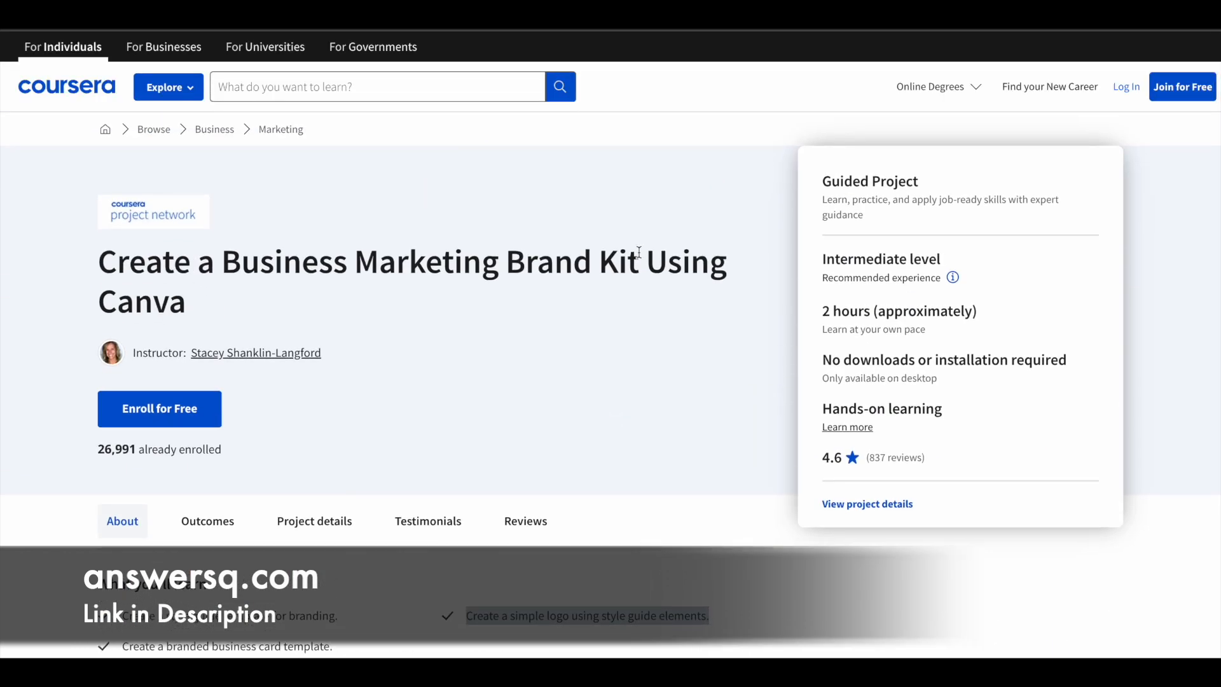
{"action": "mouse_move", "coordinate": [881, 72]}
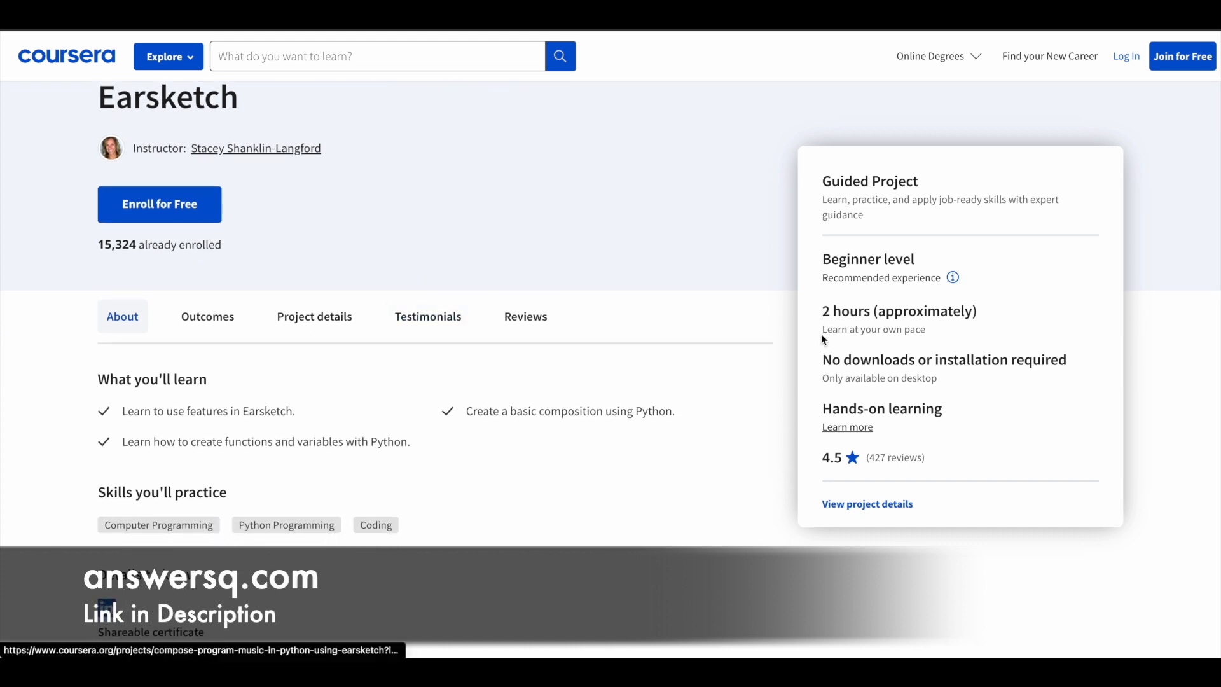
Show the Earsketch project's Project details and highlight its first learning step
{"action": "scroll", "scroll_direction": "down", "scroll_amount": 3}
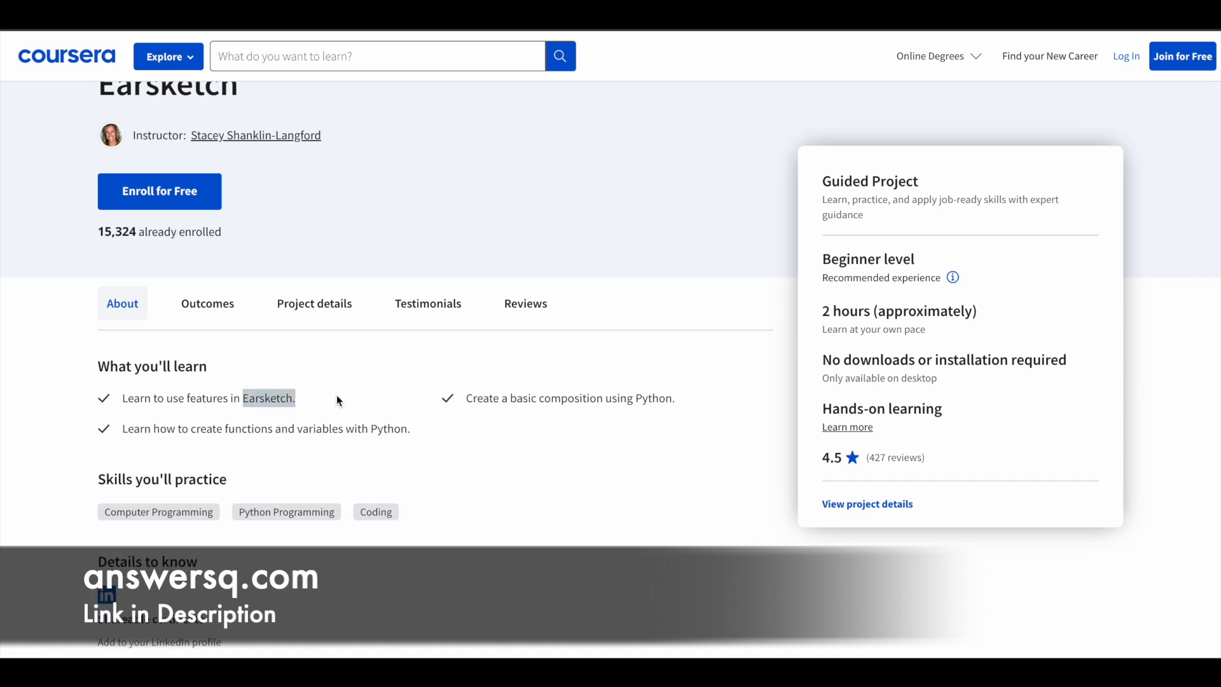
{"action": "scroll", "scroll_direction": "down", "scroll_amount": 3}
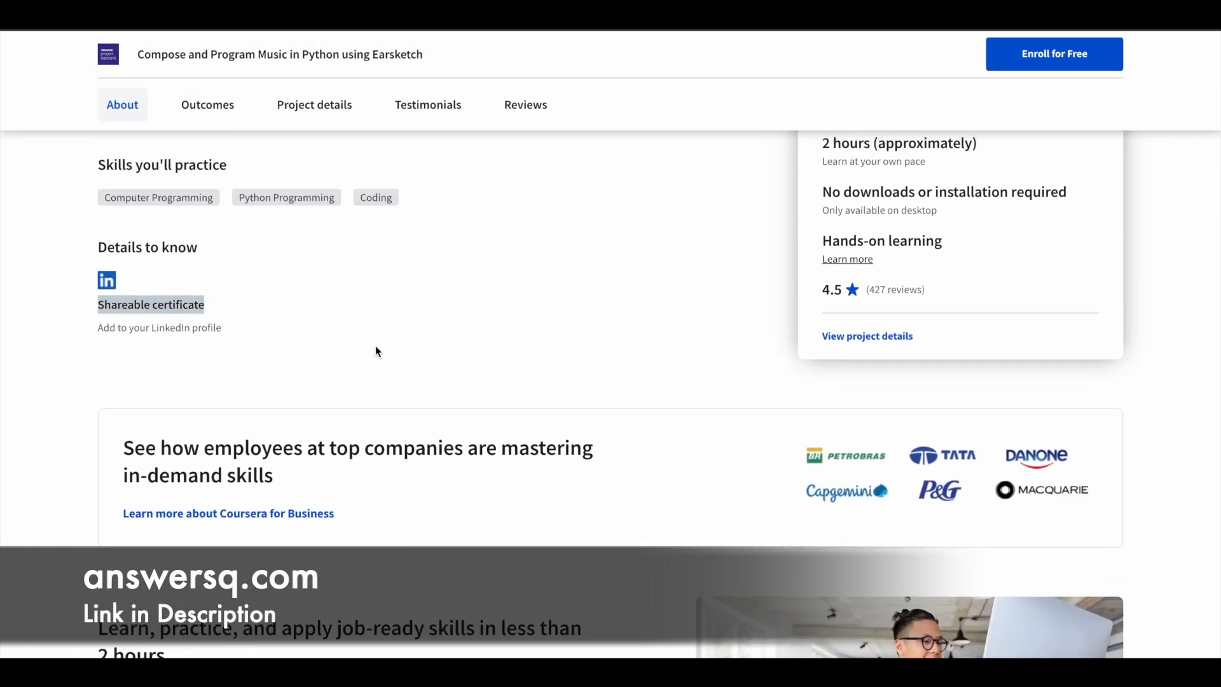
{"action": "scroll", "scroll_direction": "down", "scroll_amount": 3}
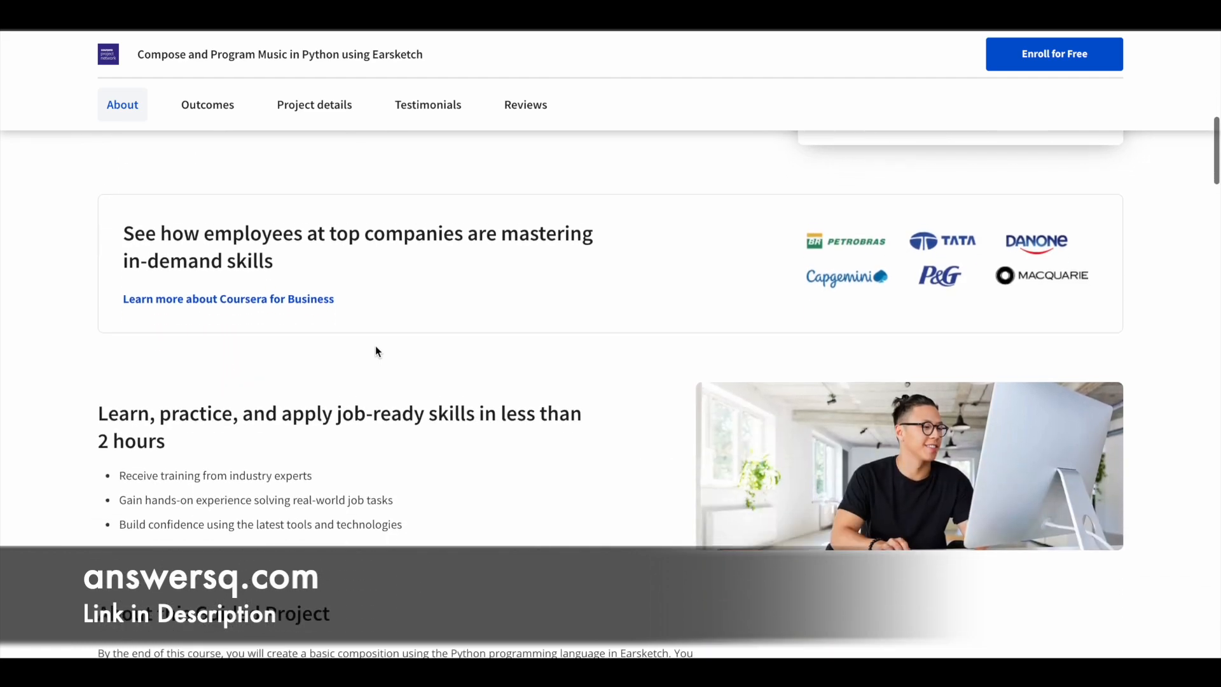
{"action": "left_click", "coordinate": [313, 105]}
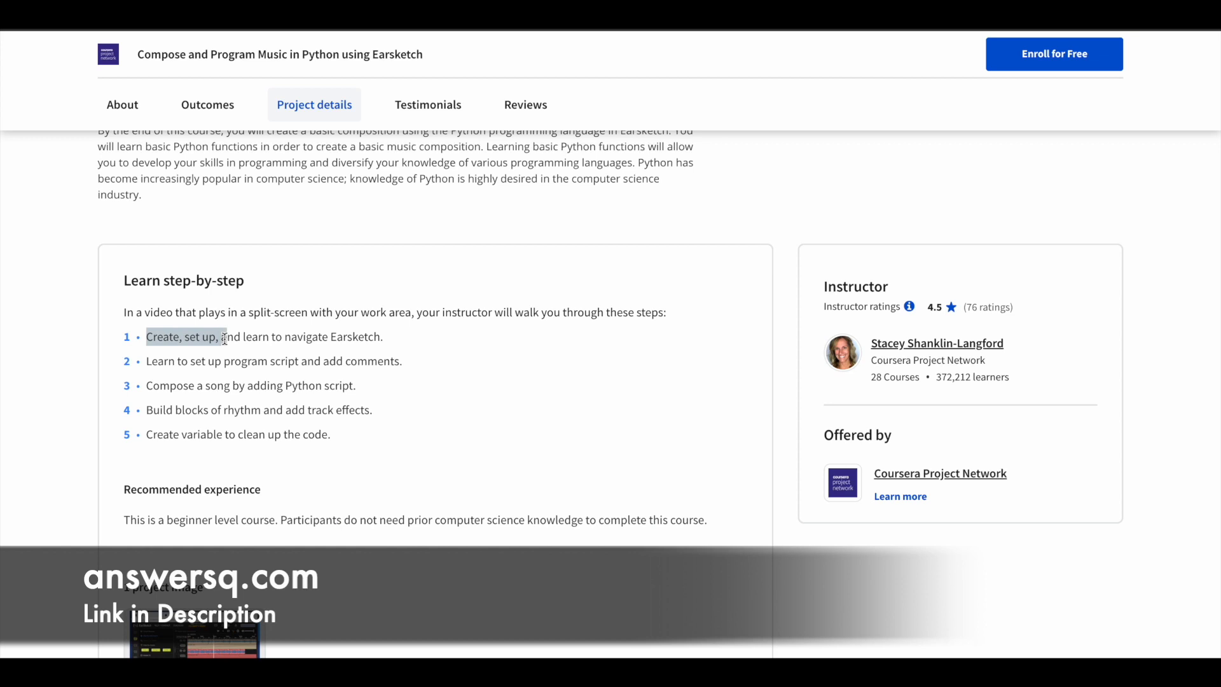
{"action": "left_click_drag", "start_coordinate": [225, 337], "coordinate": [382, 336]}
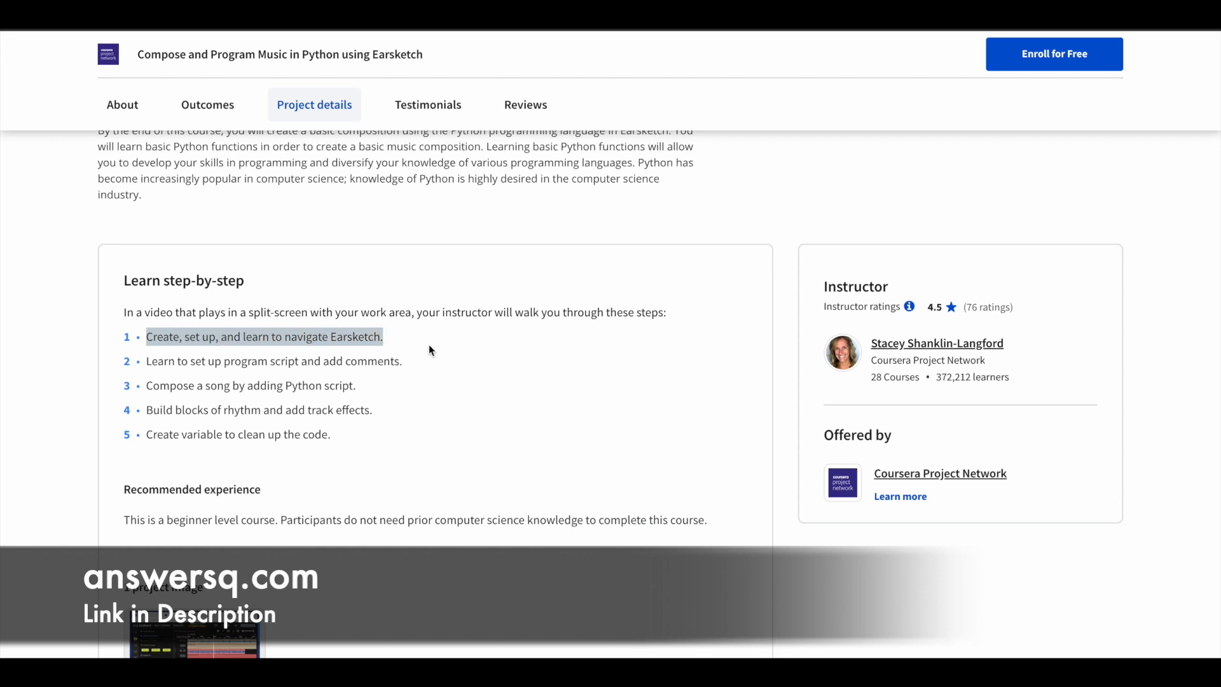
{"action": "mouse_move", "coordinate": [149, 366]}
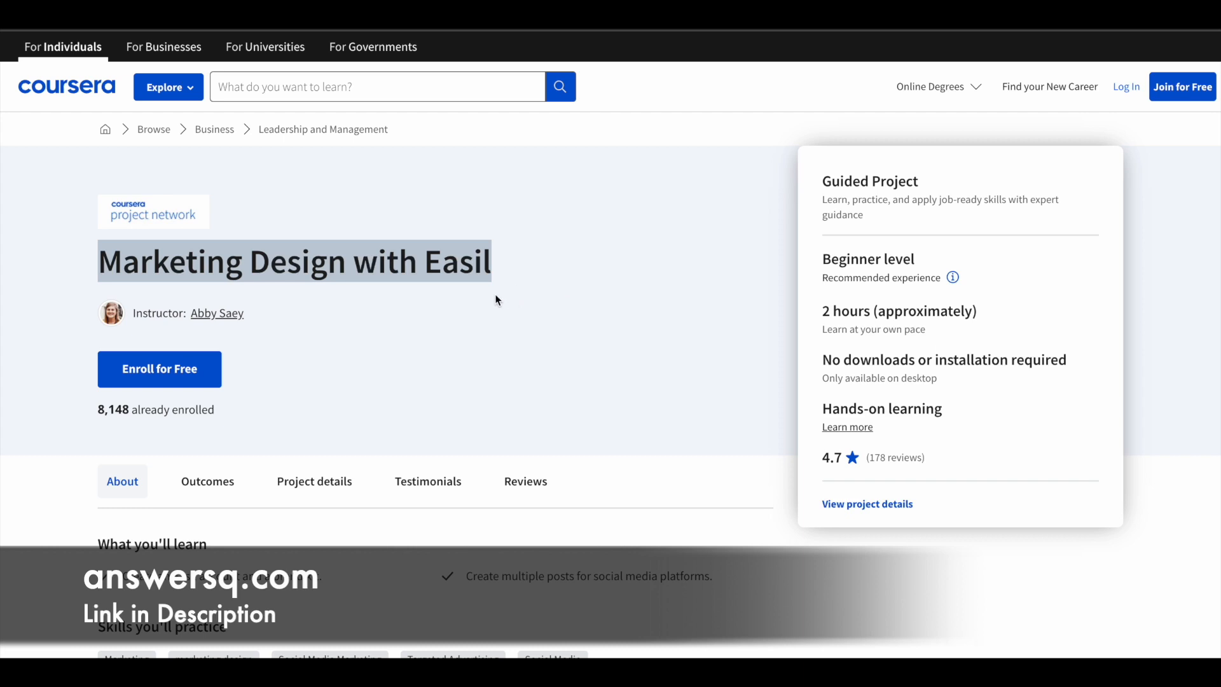
Scroll the Easil project page and show its five-step Project details list
{"action": "scroll", "scroll_direction": "down", "scroll_amount": 3}
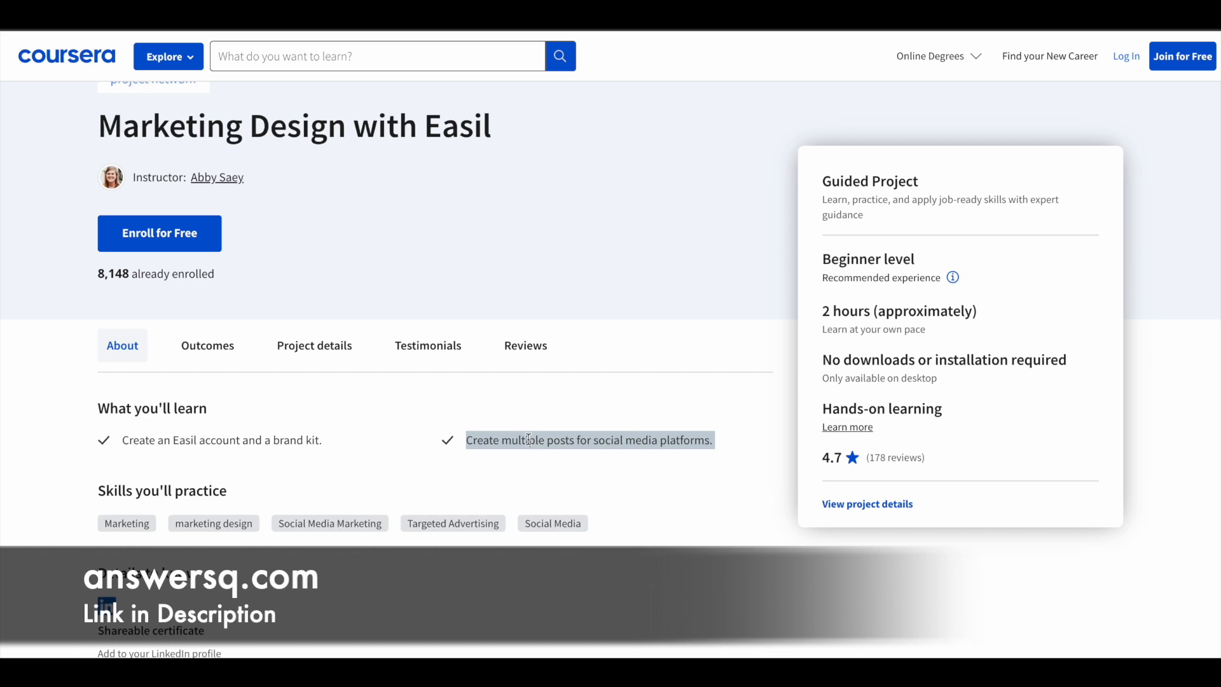
{"action": "scroll", "scroll_direction": "down", "scroll_amount": 3}
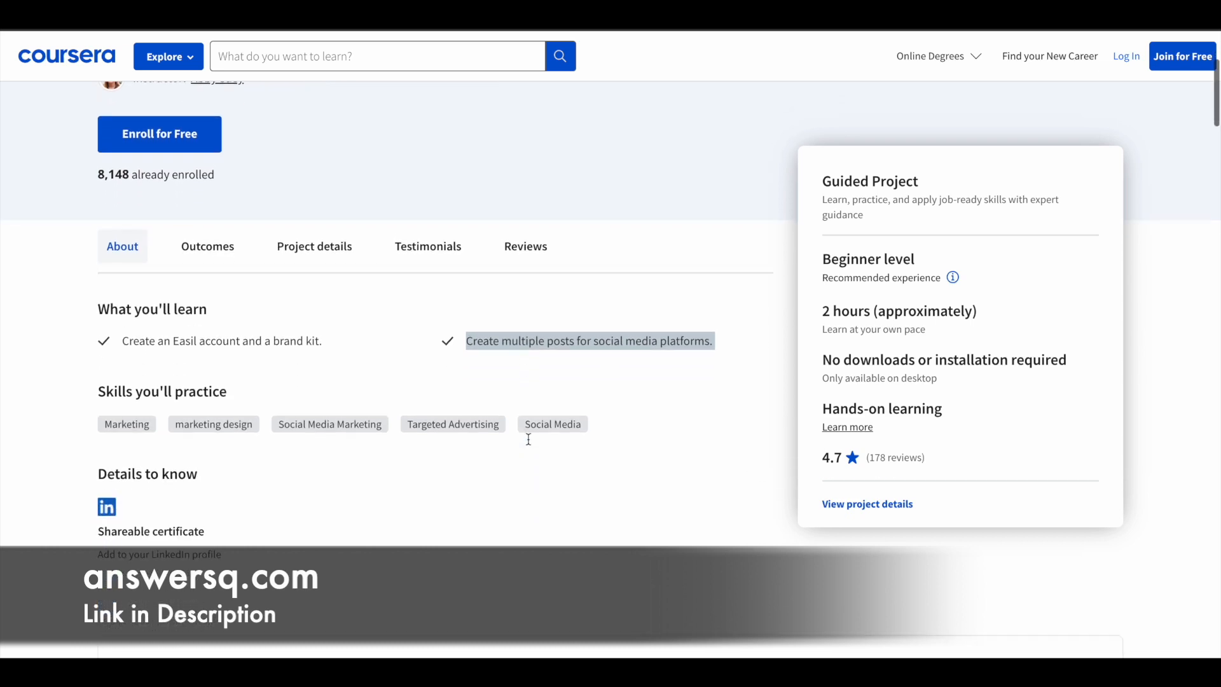
{"action": "scroll", "scroll_direction": "down", "scroll_amount": 3}
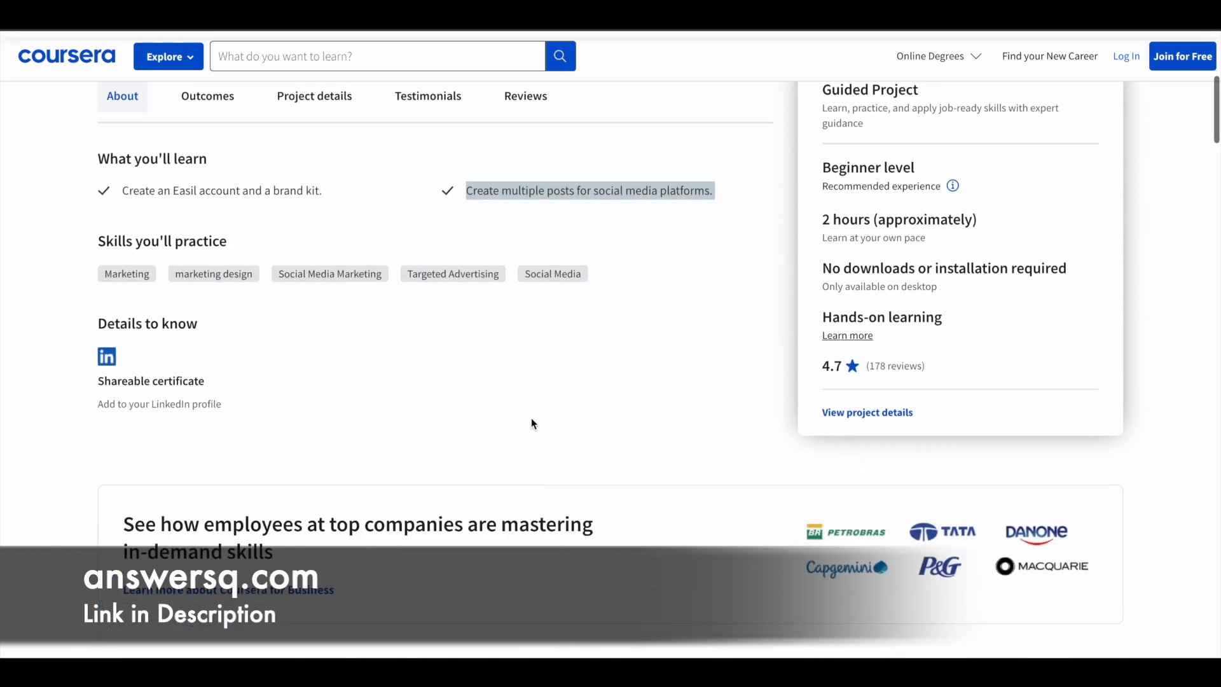
{"action": "scroll", "scroll_direction": "down", "scroll_amount": 3}
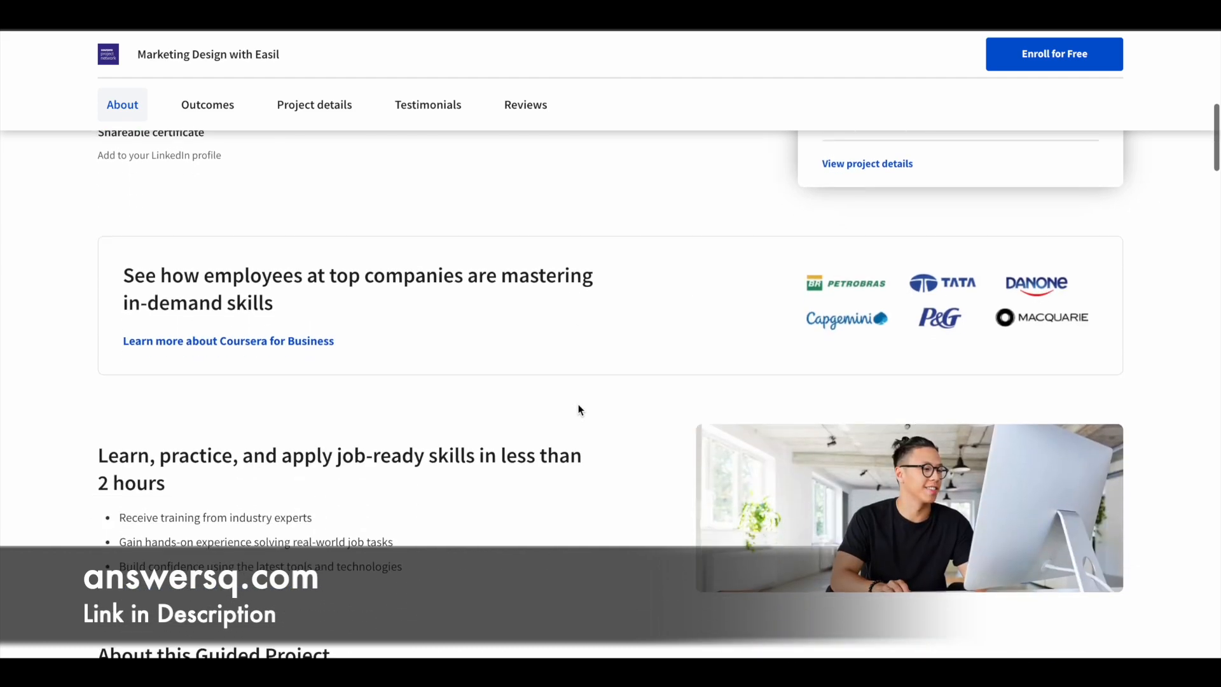
{"action": "left_click", "coordinate": [207, 105]}
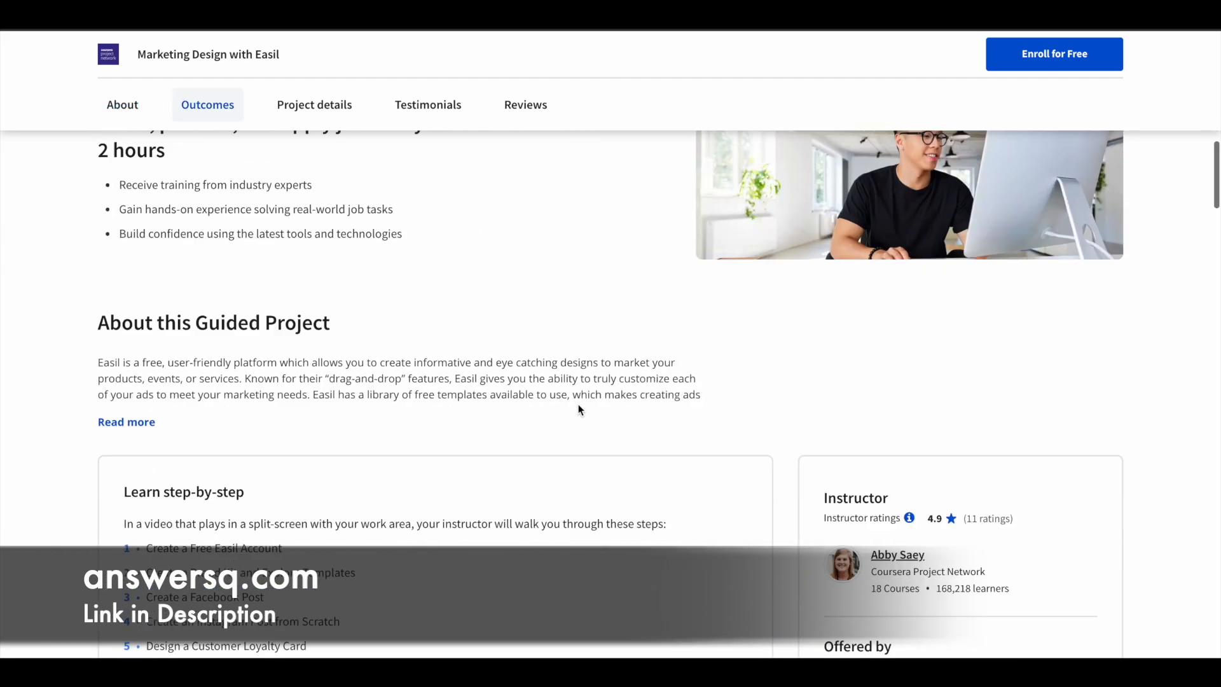
{"action": "left_click", "coordinate": [313, 104]}
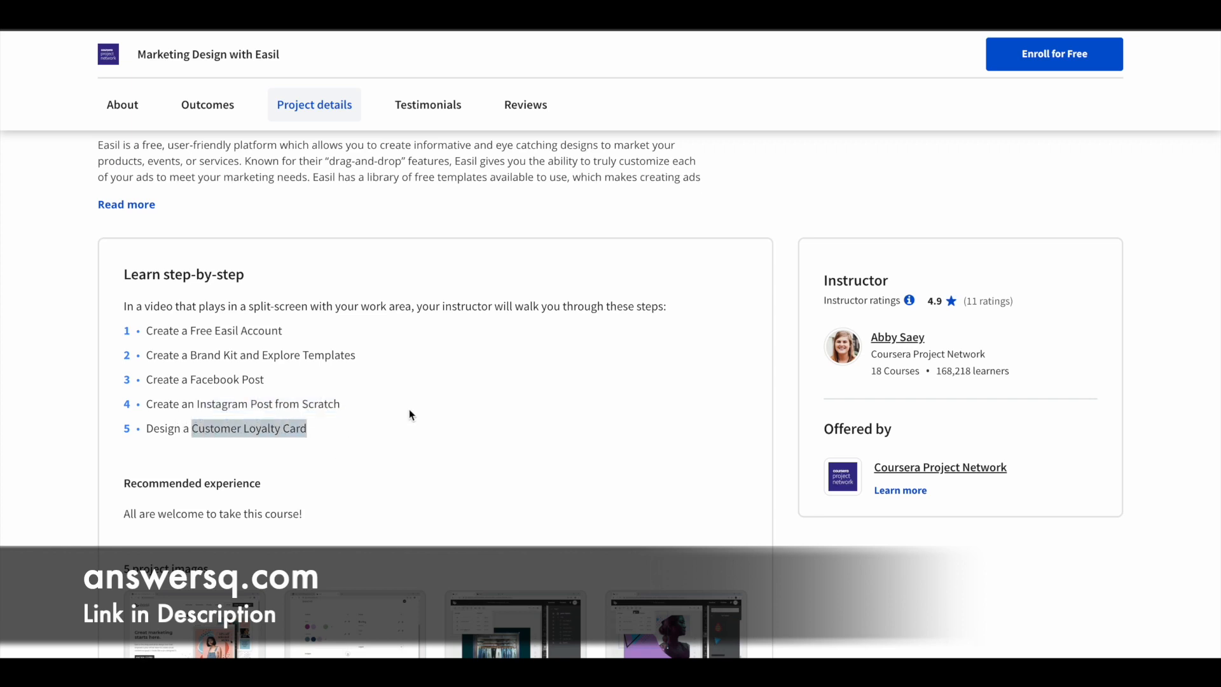
{"action": "mouse_move", "coordinate": [389, 426]}
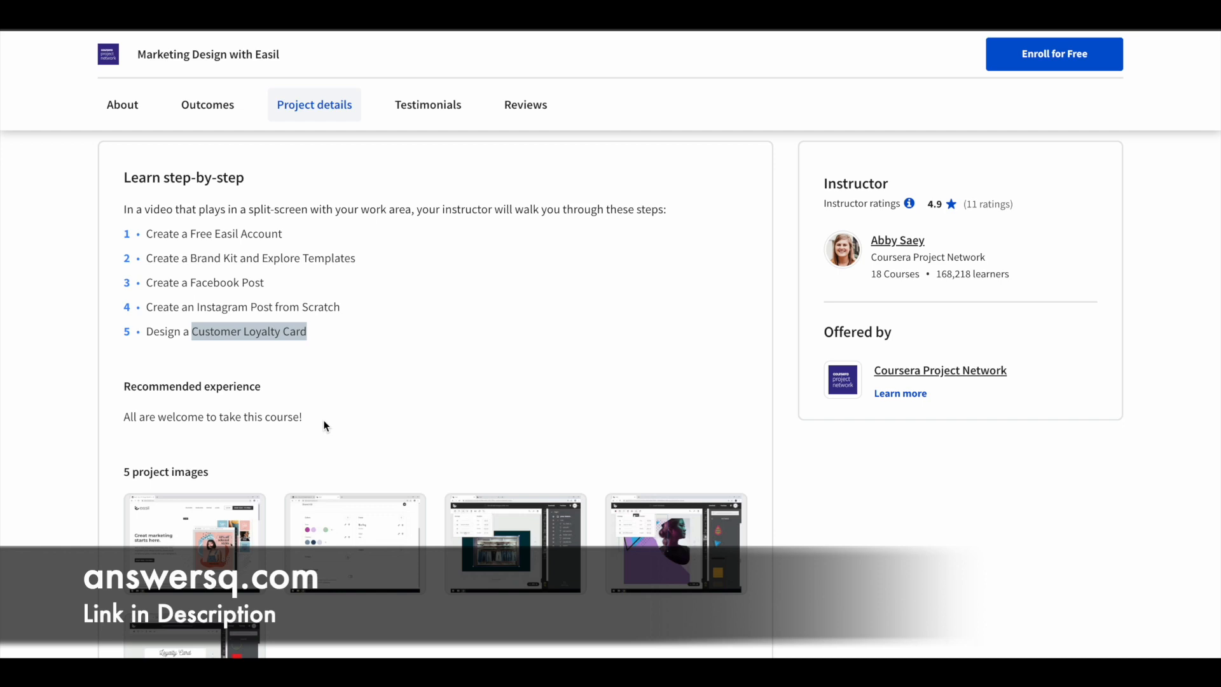
{"action": "mouse_move", "coordinate": [345, 426]}
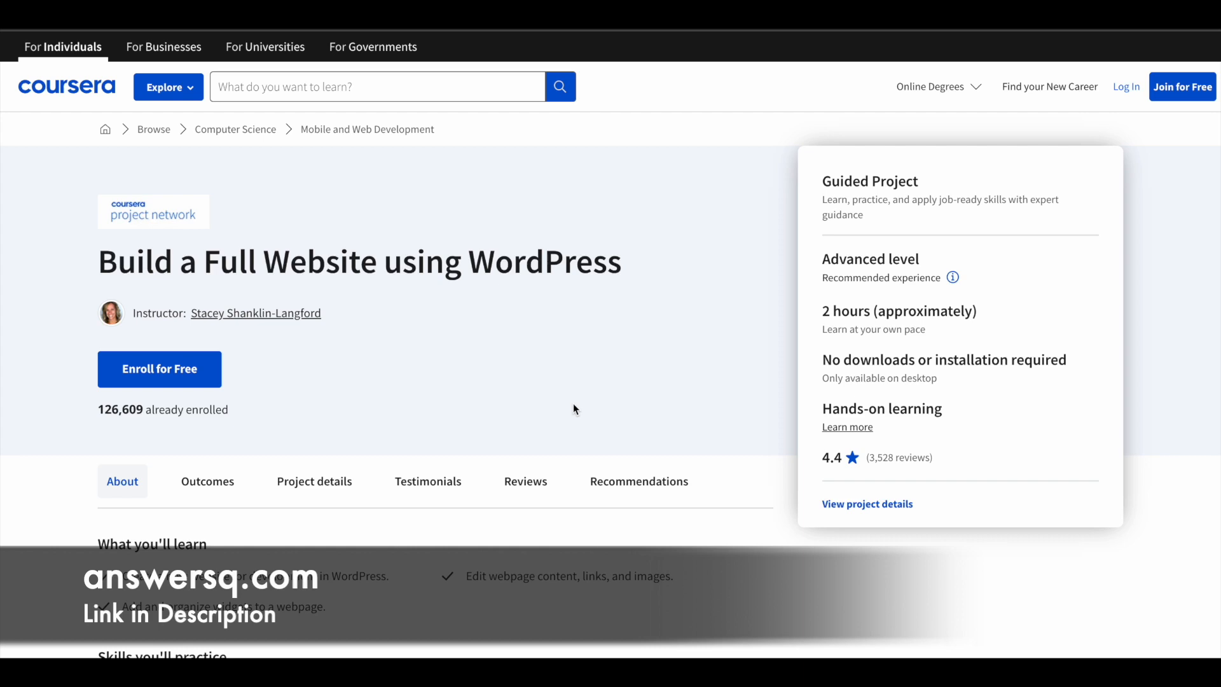
{"action": "mouse_move", "coordinate": [1135, 109]}
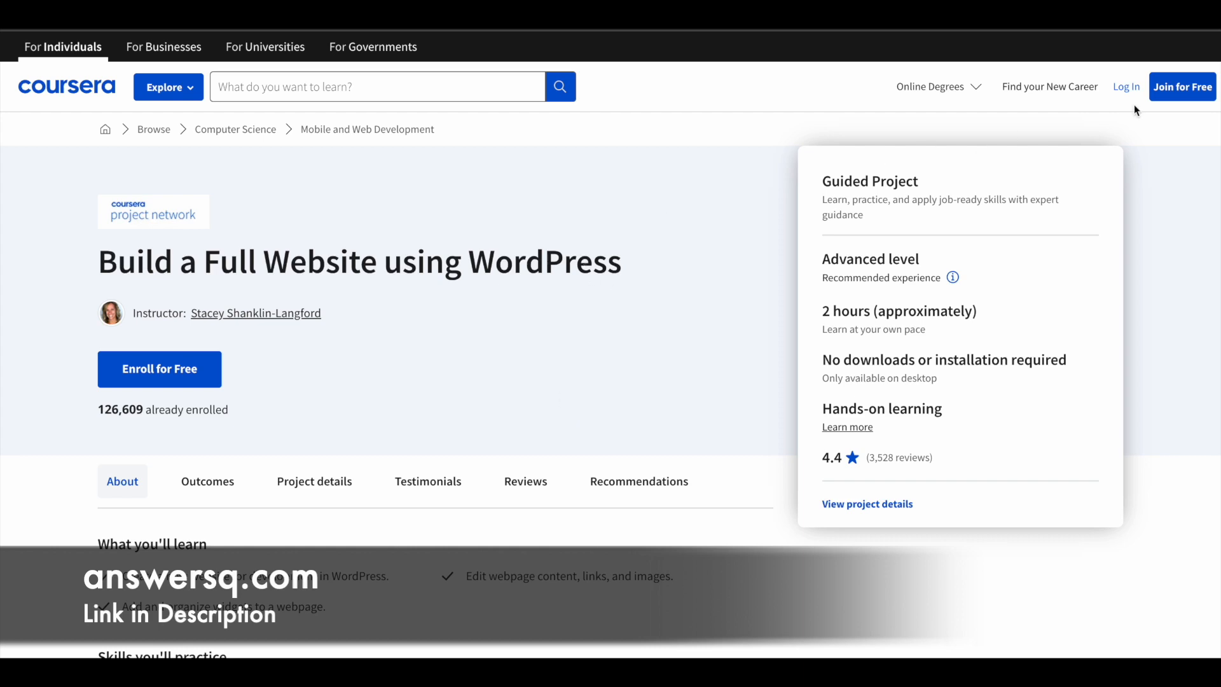
{"action": "left_click", "coordinate": [1181, 86]}
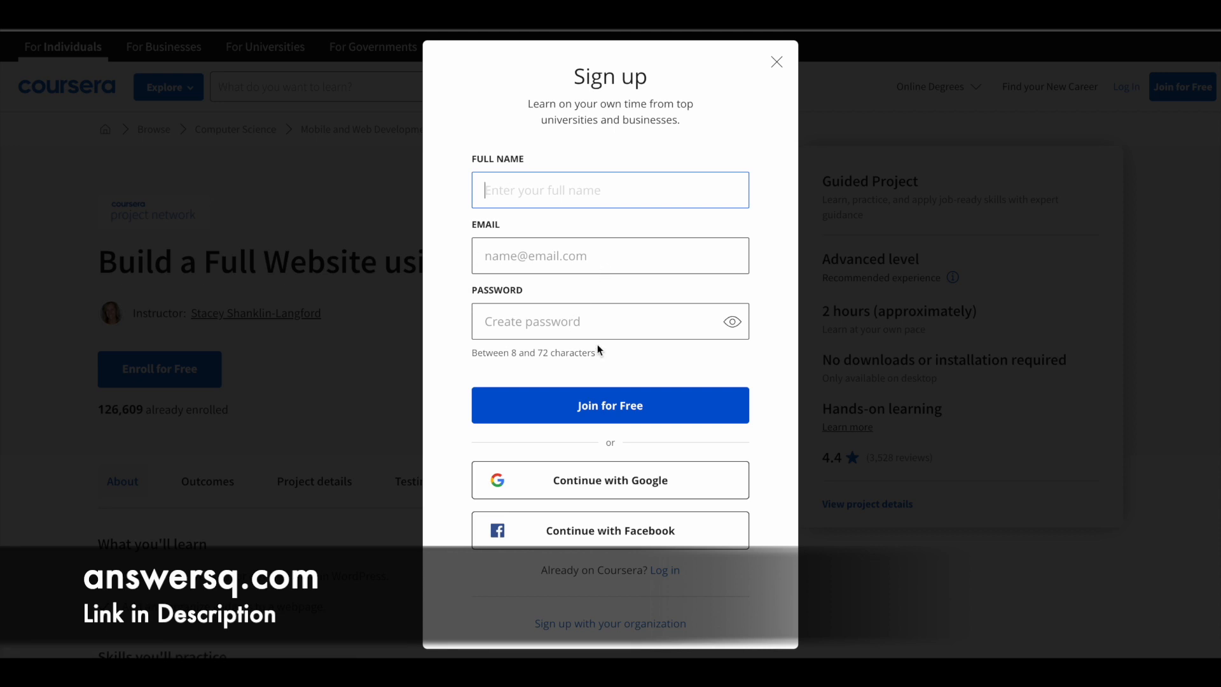
{"action": "mouse_move", "coordinate": [673, 424]}
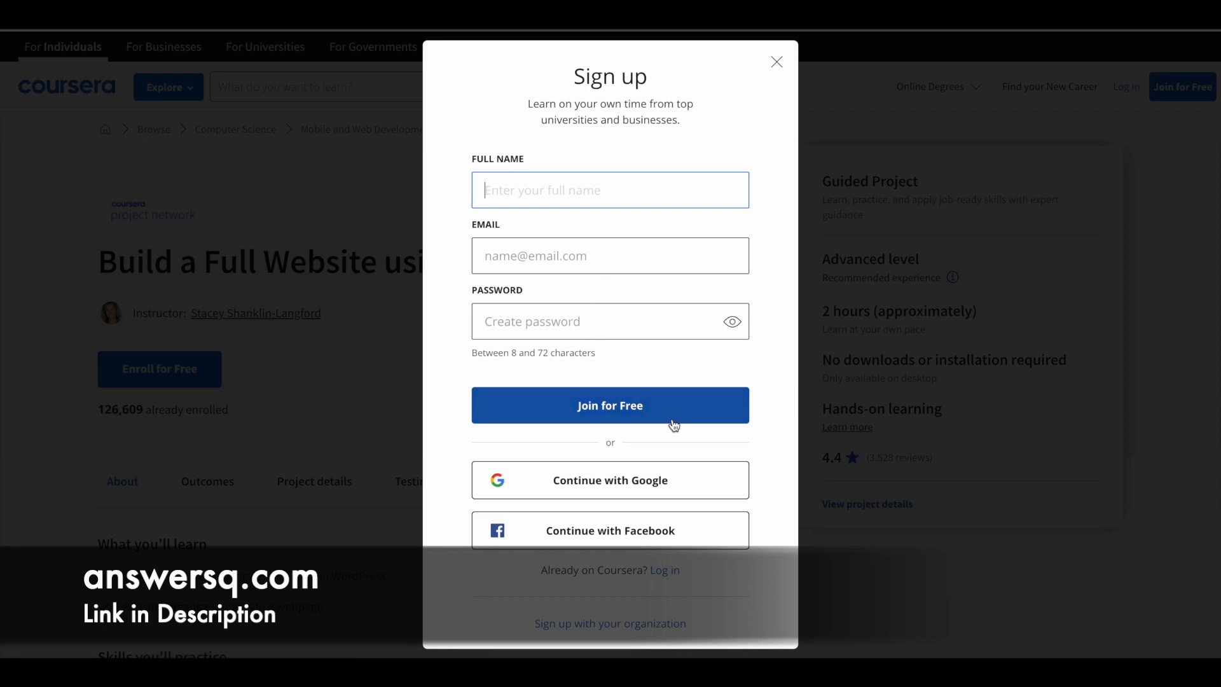
{"action": "mouse_move", "coordinate": [686, 235]}
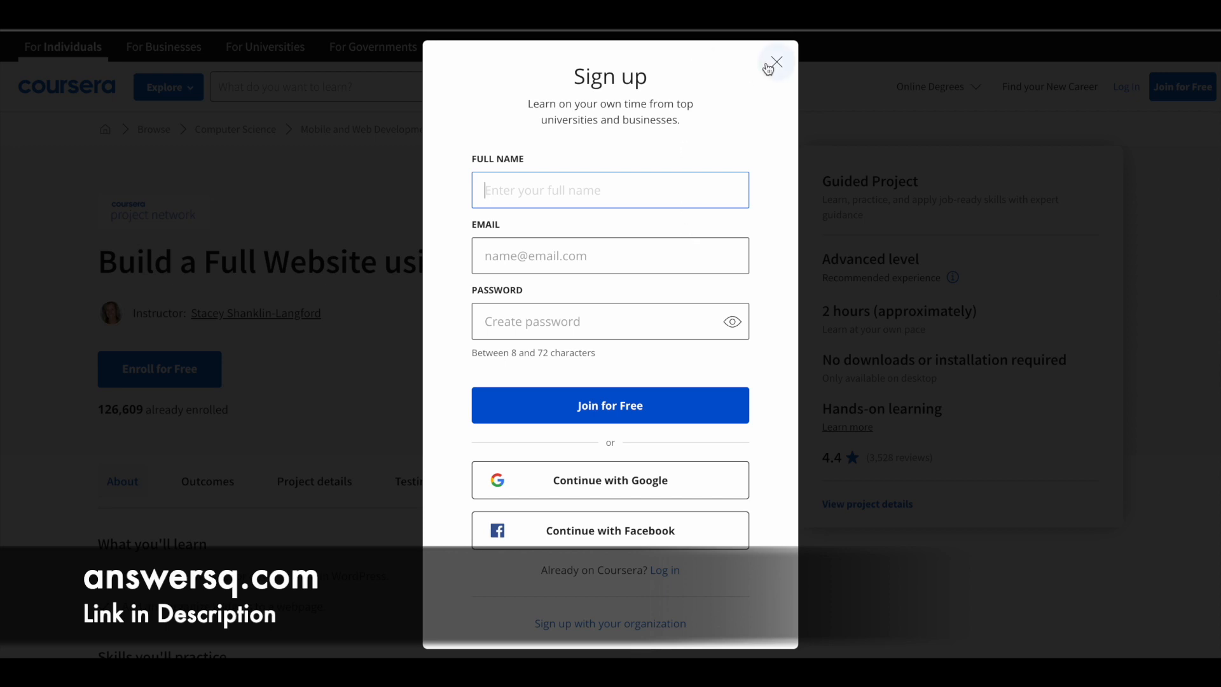
{"action": "left_click", "coordinate": [773, 63]}
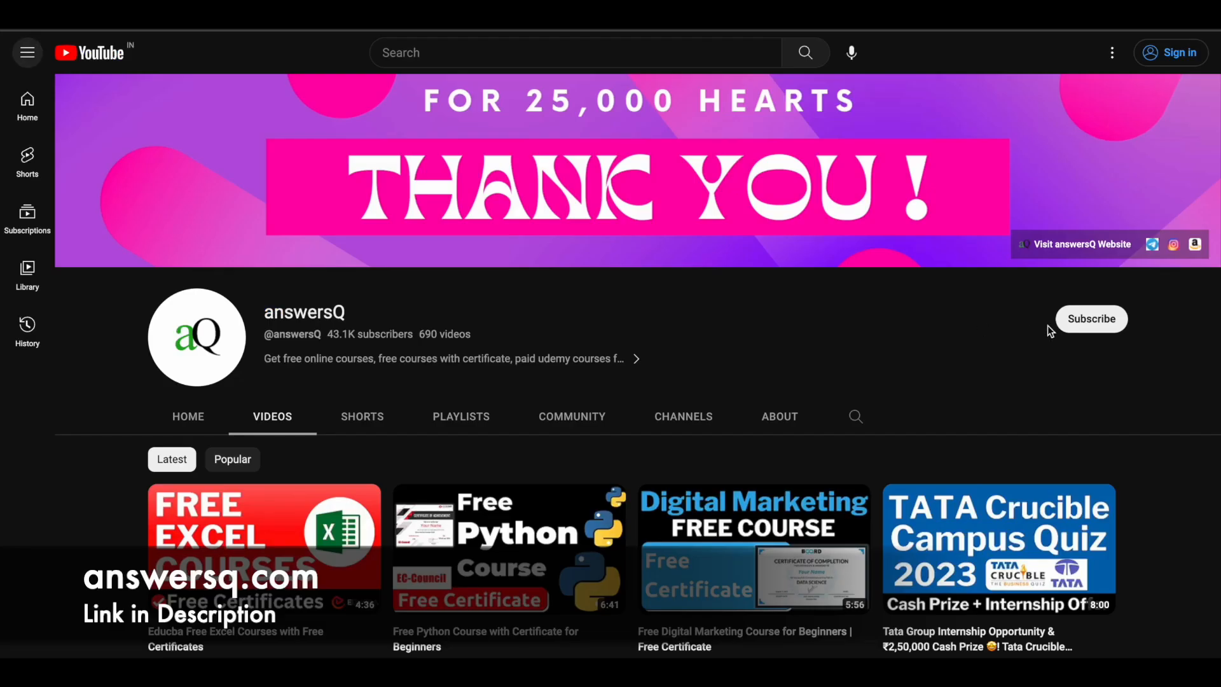
{"action": "mouse_move", "coordinate": [964, 367]}
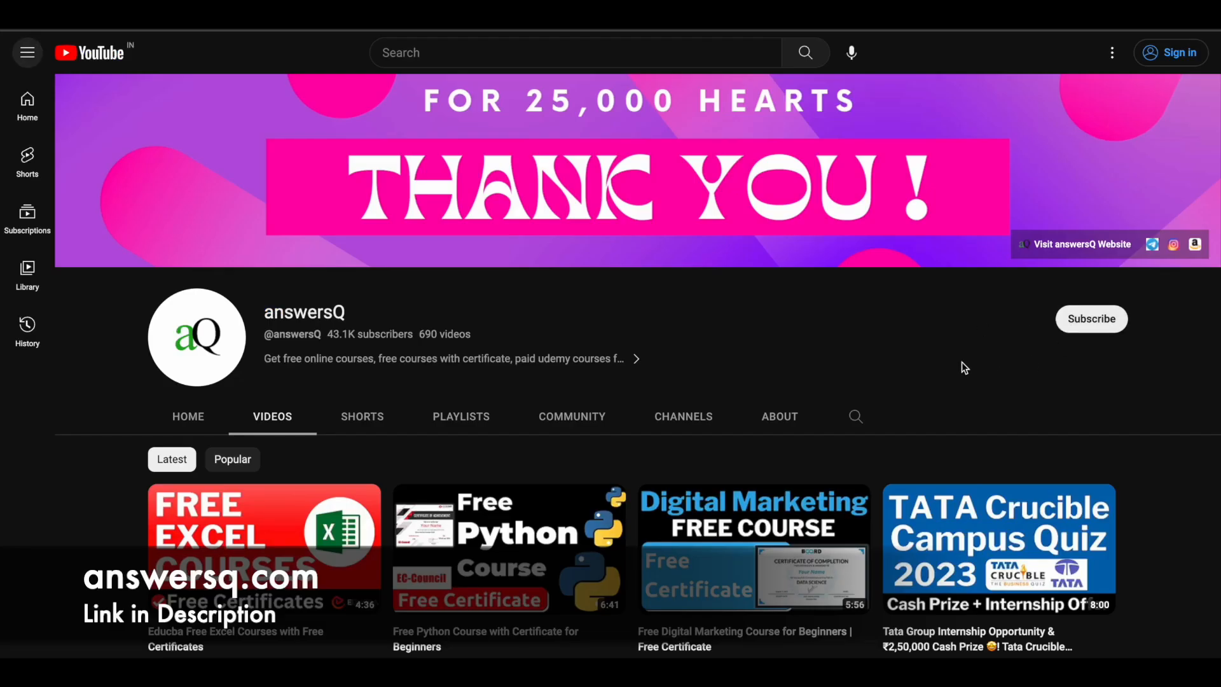
{"action": "mouse_move", "coordinate": [950, 390]}
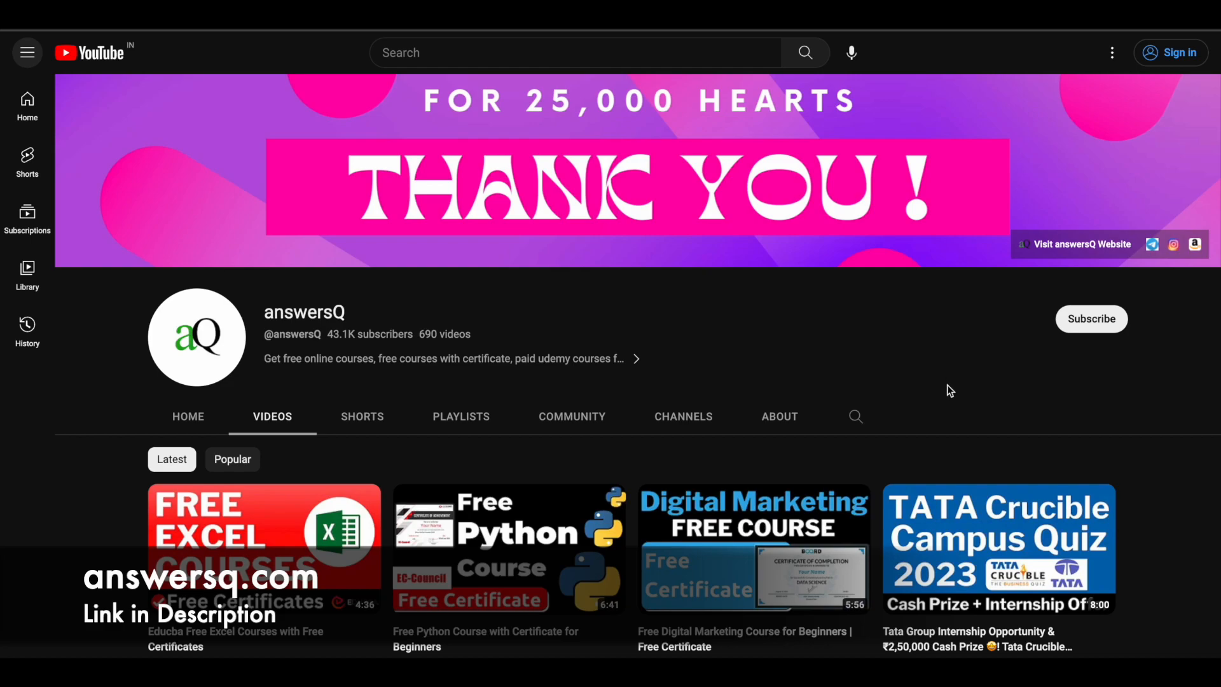